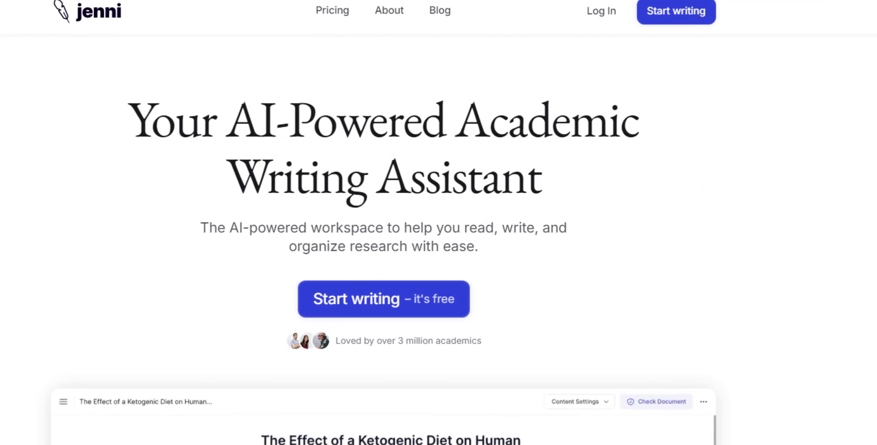
Bring up a blank, untitled Paperpal document with zero words
{"action": "scroll", "scroll_direction": "down", "scroll_amount": 3}
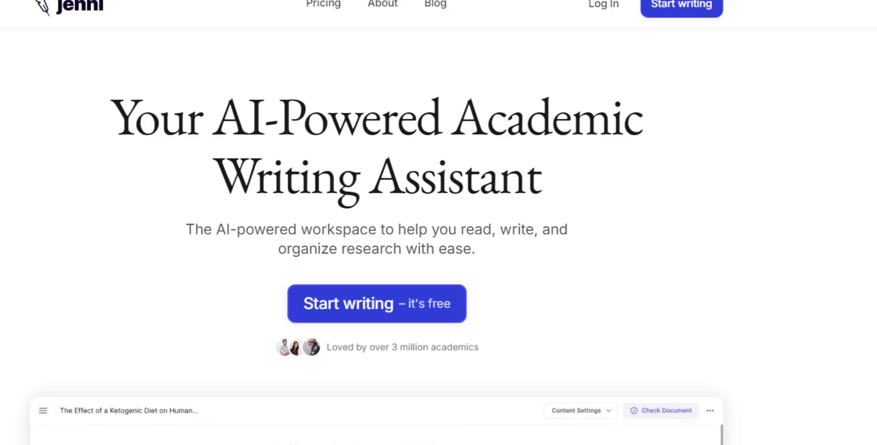
{"action": "scroll", "scroll_direction": "down", "scroll_amount": 3}
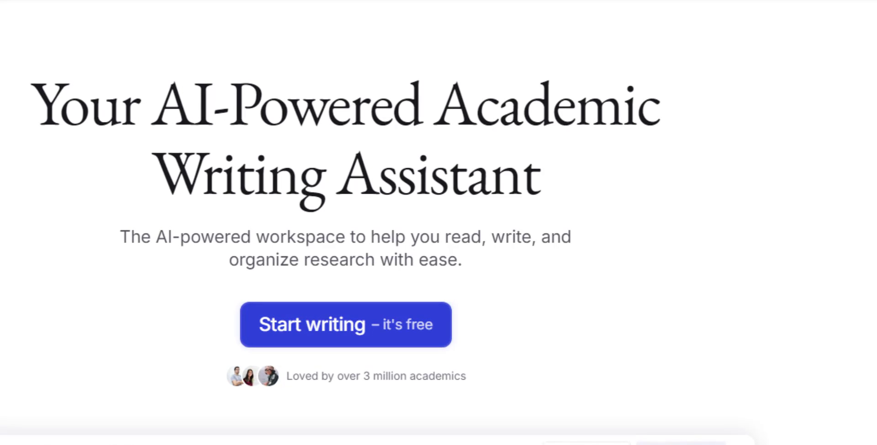
{"action": "left_click", "coordinate": [344, 325]}
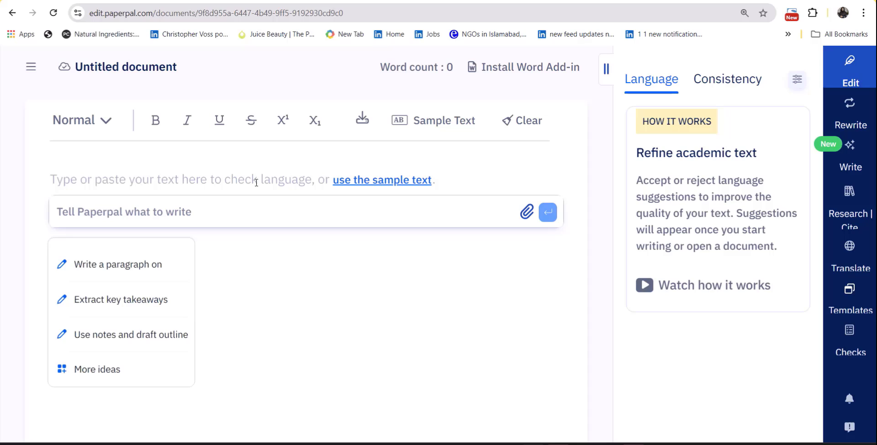
{"action": "mouse_move", "coordinate": [526, 211]}
{"action": "type", "text": "Applications of Imdazole based Ionic lquids as Solvent"}
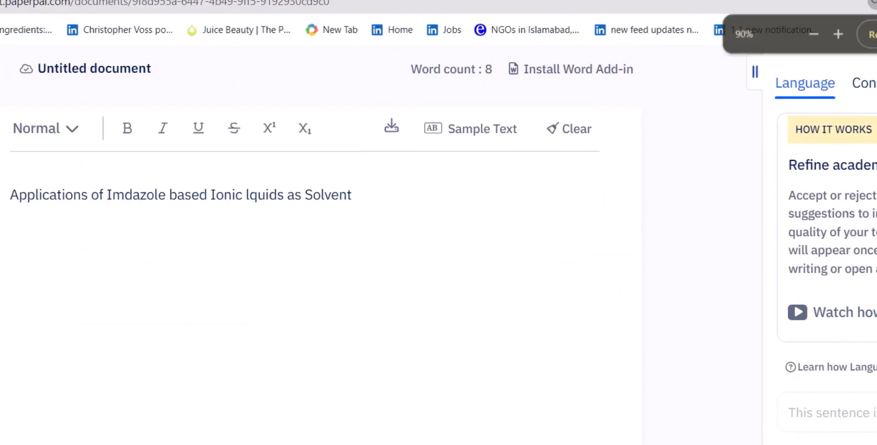
Generate a Research article introduction with Field of study set to Physical sciences
{"action": "left_click", "coordinate": [845, 349]}
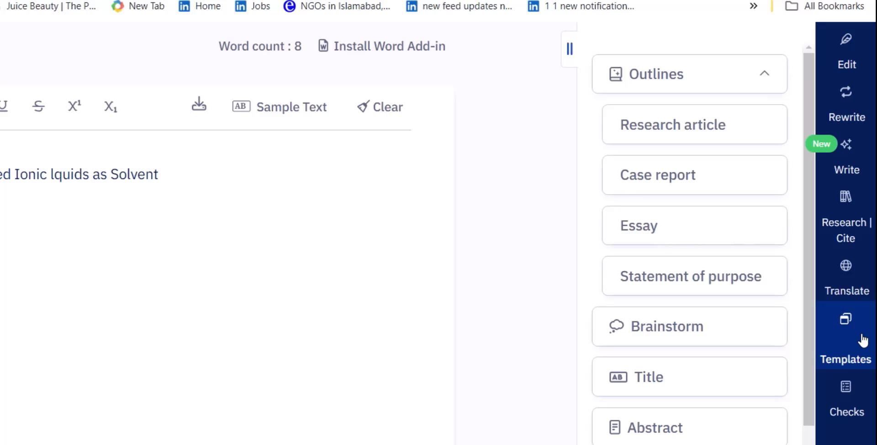
{"action": "mouse_move", "coordinate": [668, 111]}
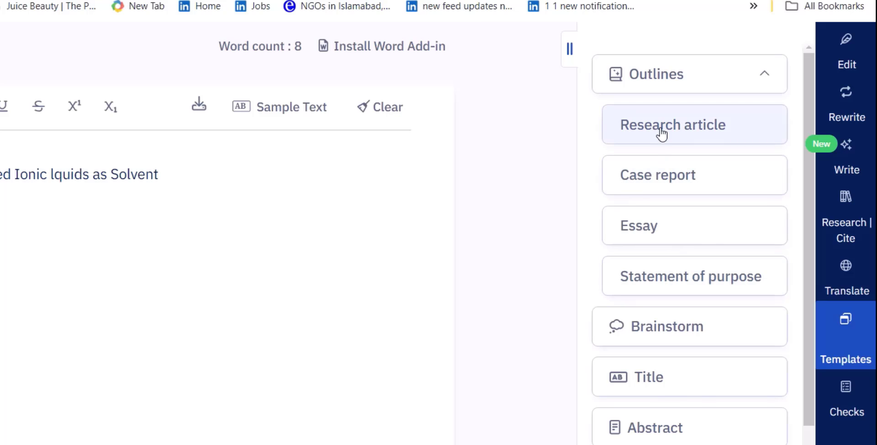
{"action": "left_click", "coordinate": [672, 125]}
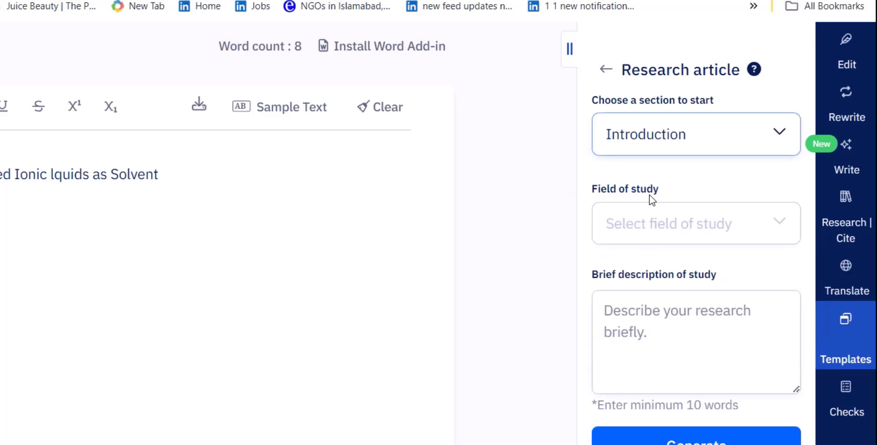
{"action": "left_click", "coordinate": [697, 223]}
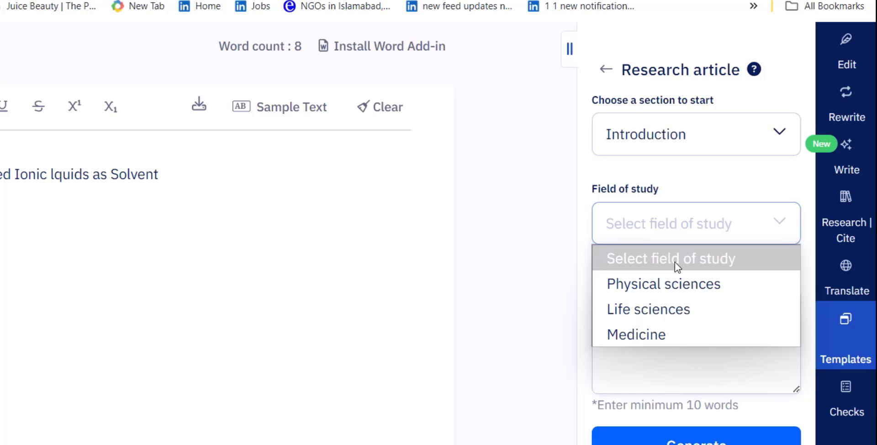
{"action": "left_click", "coordinate": [664, 284]}
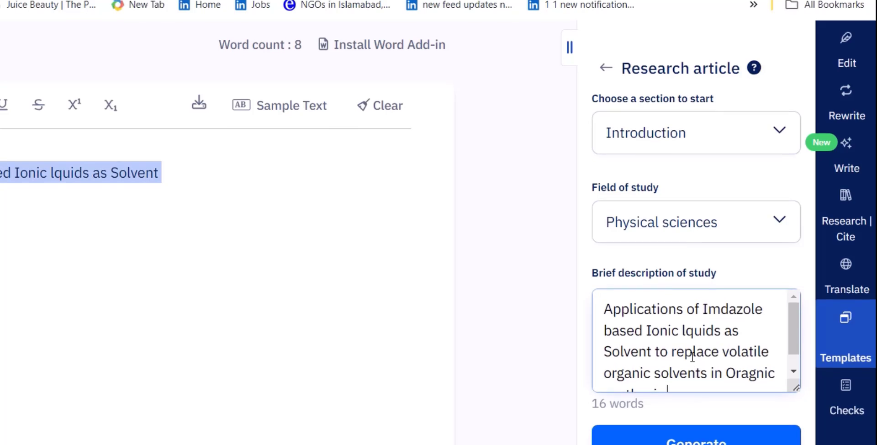
{"action": "left_click", "coordinate": [696, 444]}
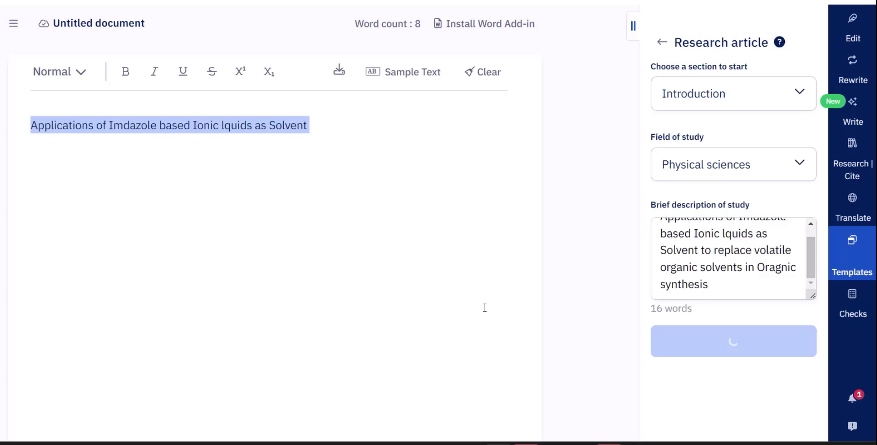
{"action": "left_click", "coordinate": [733, 341]}
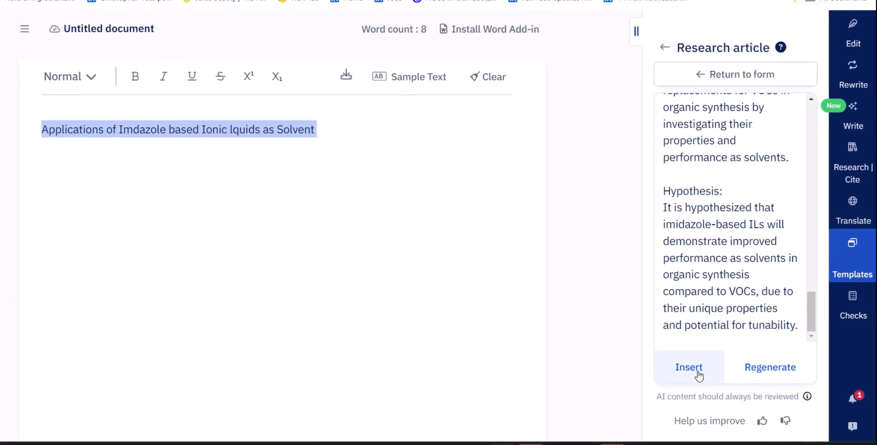
Insert the generated Background-to-Hypothesis introduction (265 words) and browse the generatable paper sections
{"action": "left_click", "coordinate": [689, 367]}
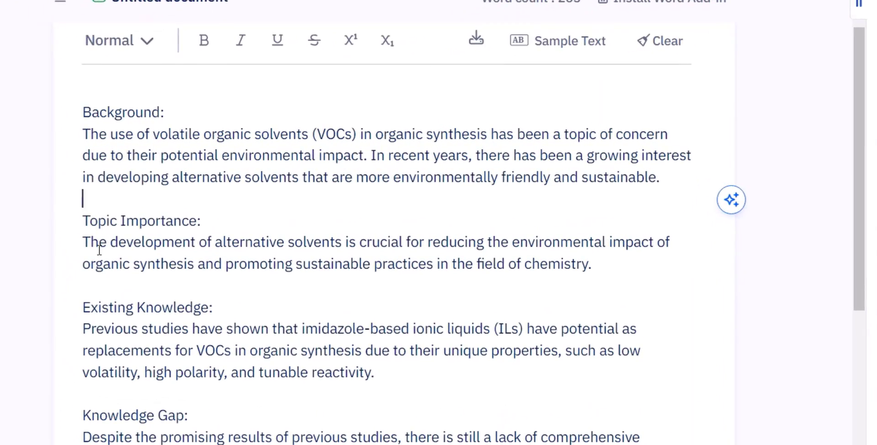
{"action": "scroll", "scroll_direction": "down", "scroll_amount": 3}
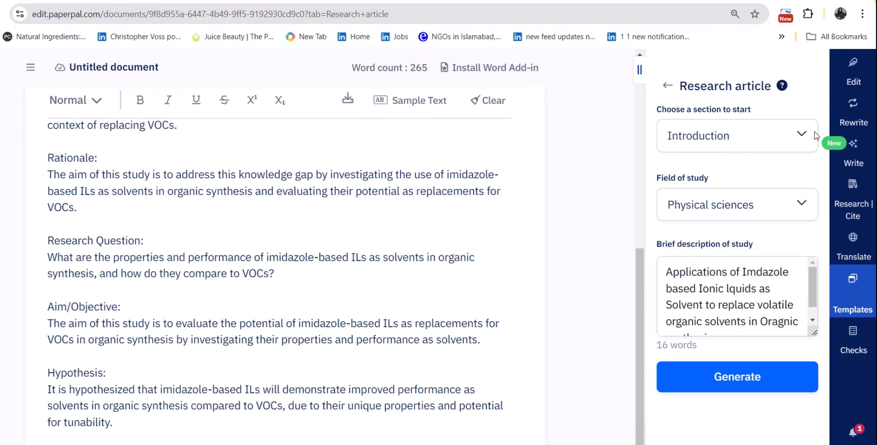
{"action": "left_click", "coordinate": [737, 135]}
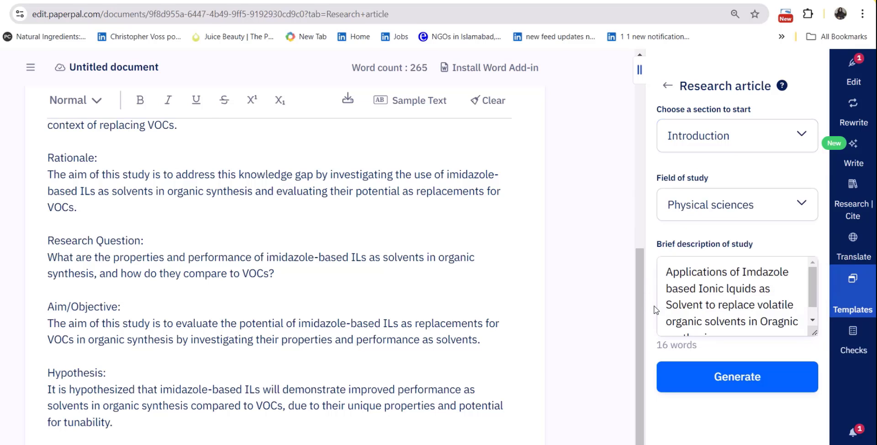
{"action": "left_click", "coordinate": [737, 135]}
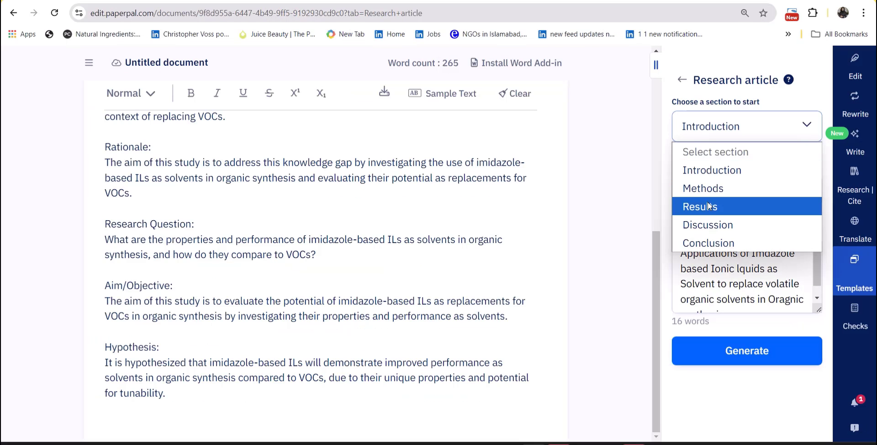
{"action": "left_click", "coordinate": [855, 140]}
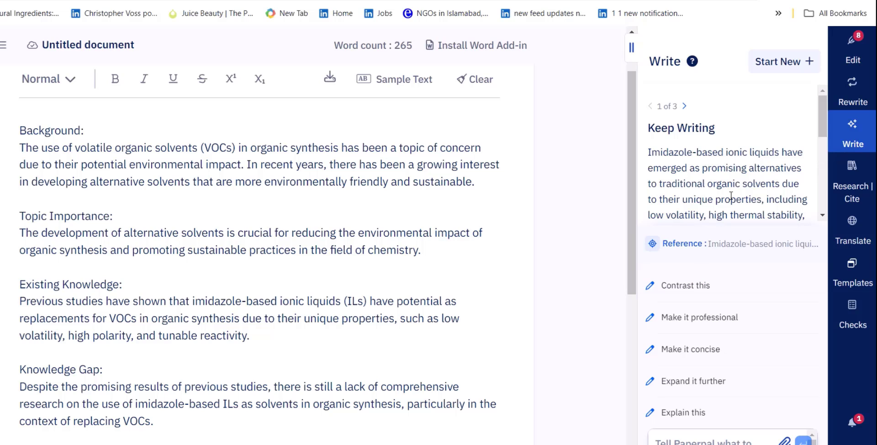
Insert the Keep Writing passage on imidazole ionic liquids into the Background paragraph
{"action": "scroll", "scroll_direction": "down", "scroll_amount": 3}
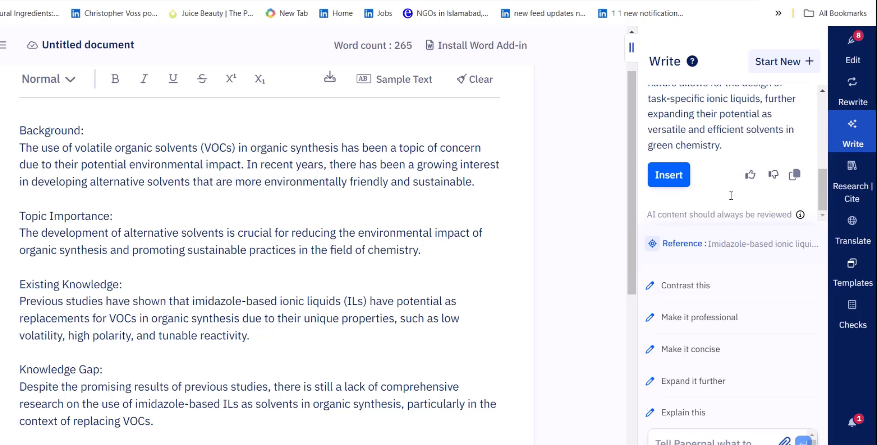
{"action": "left_click", "coordinate": [669, 175]}
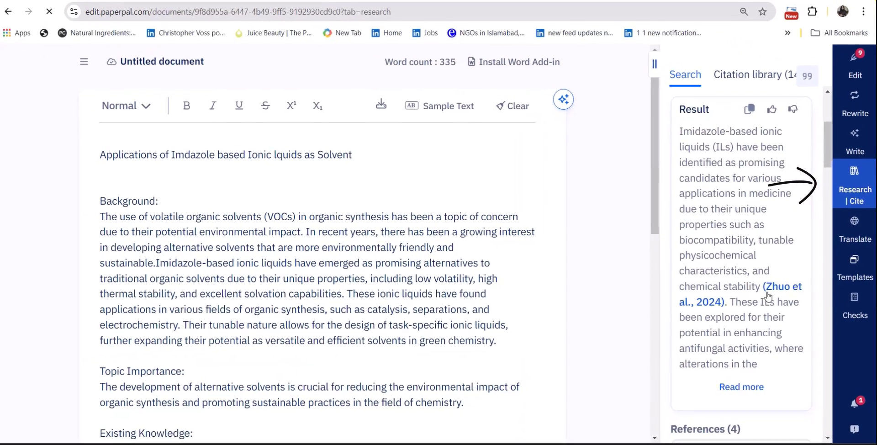
Select the closing Background sentences and insert the APA citation to Eisele et al., 2024
{"action": "scroll", "scroll_direction": "down", "scroll_amount": 3}
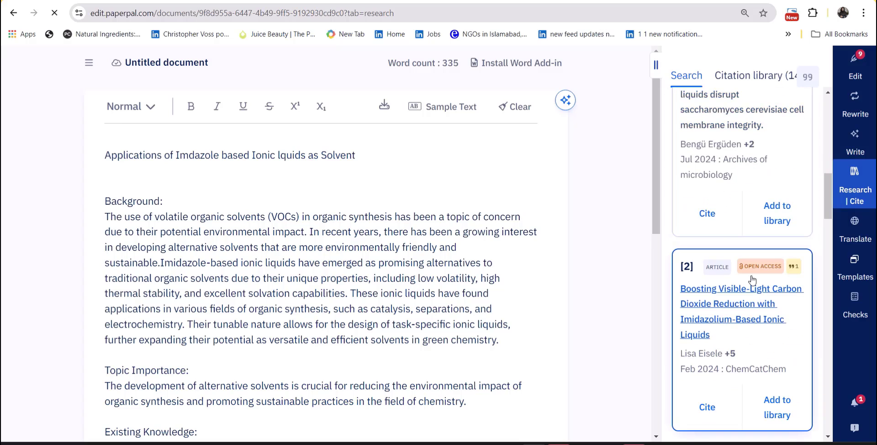
{"action": "scroll", "scroll_direction": "down", "scroll_amount": 3}
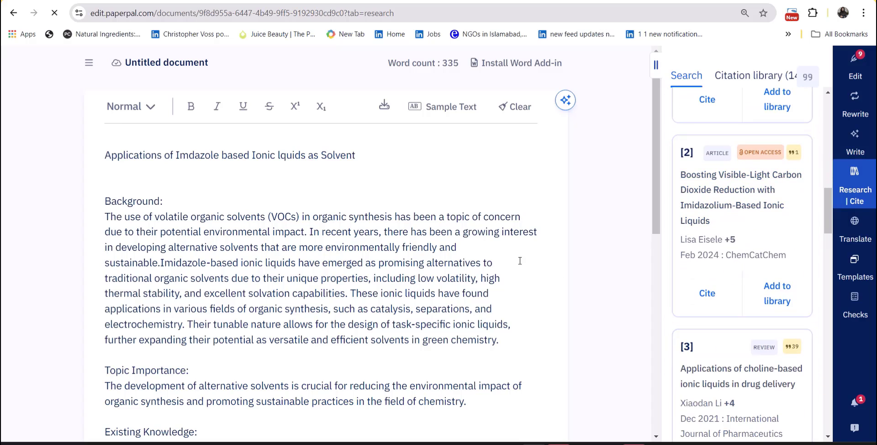
{"action": "left_click_drag", "start_coordinate": [350, 293], "coordinate": [497, 340]}
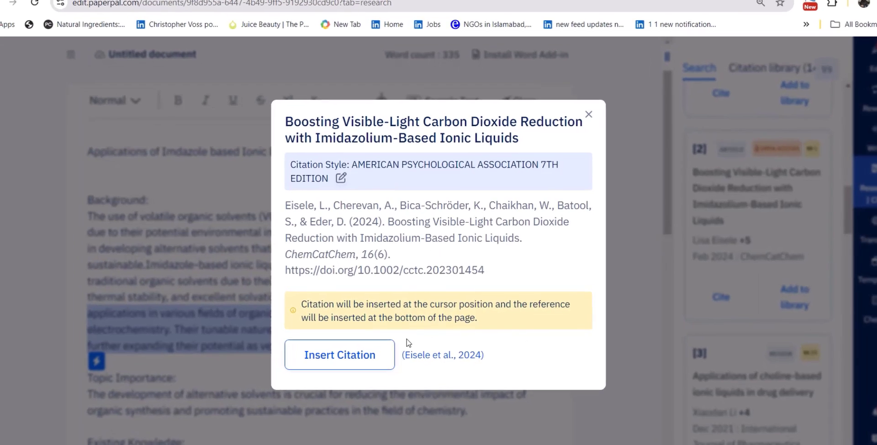
{"action": "left_click", "coordinate": [339, 354]}
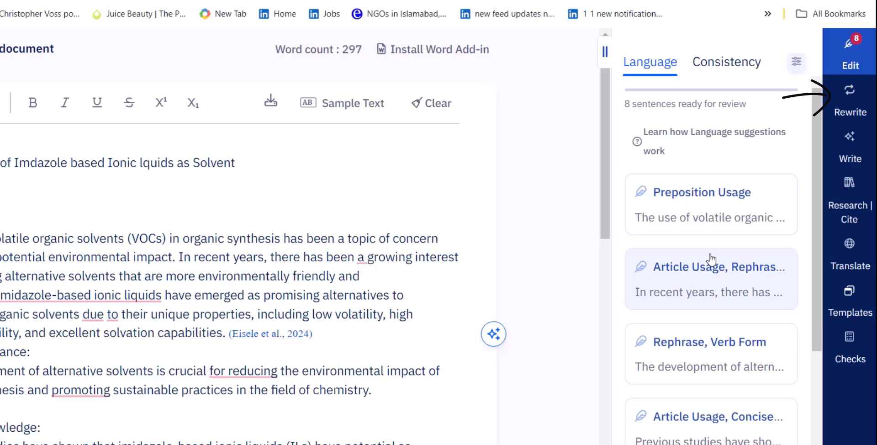
Accept the language fixes on the Topic Importance and Existing Knowledge sentences
{"action": "scroll", "scroll_direction": "down", "scroll_amount": 3}
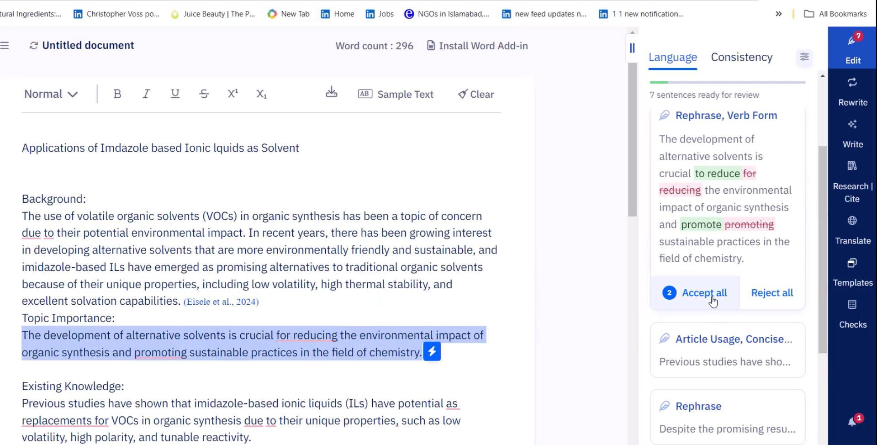
{"action": "left_click", "coordinate": [704, 292]}
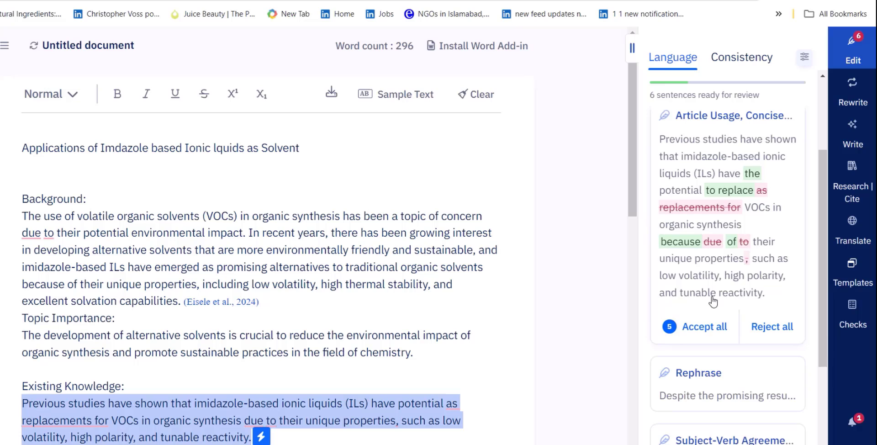
{"action": "left_click", "coordinate": [705, 327]}
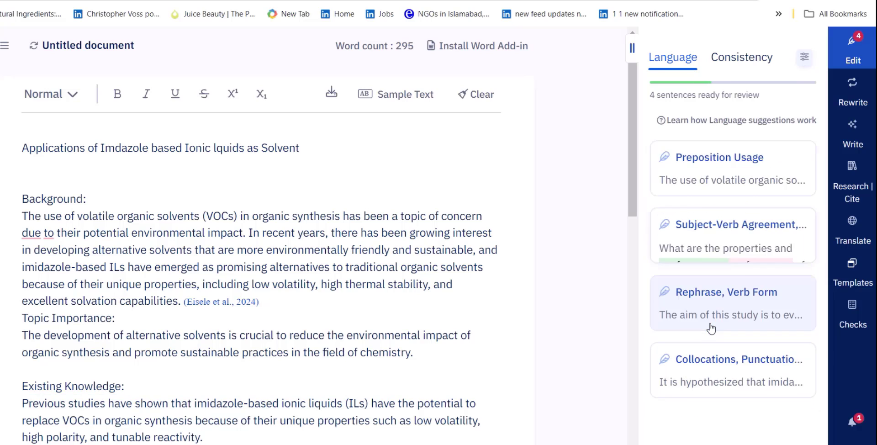
{"action": "left_click", "coordinate": [853, 92]}
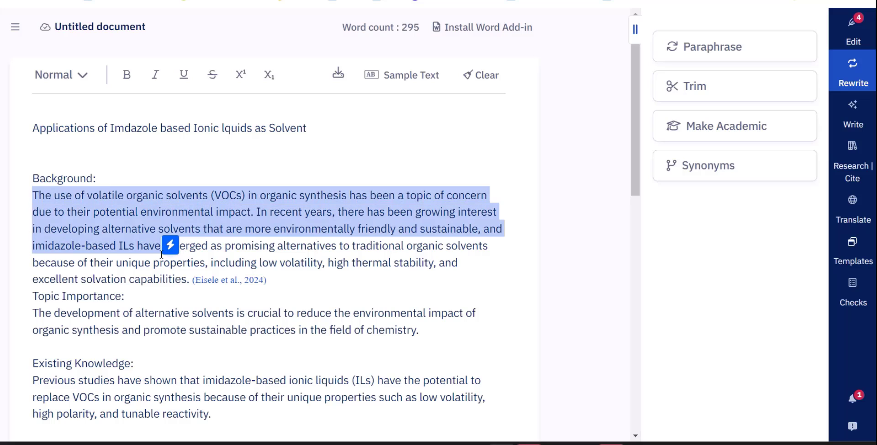
Paraphrase the marked Background opening and replace the original text with the rewrite
{"action": "left_click", "coordinate": [735, 48]}
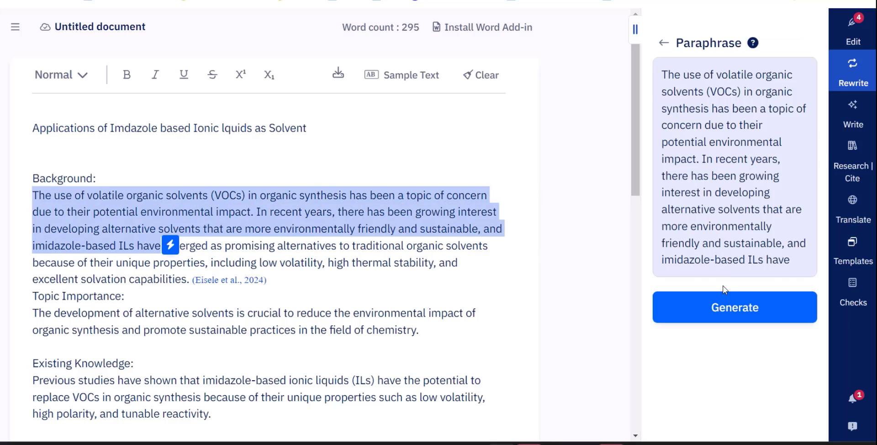
{"action": "left_click", "coordinate": [735, 307]}
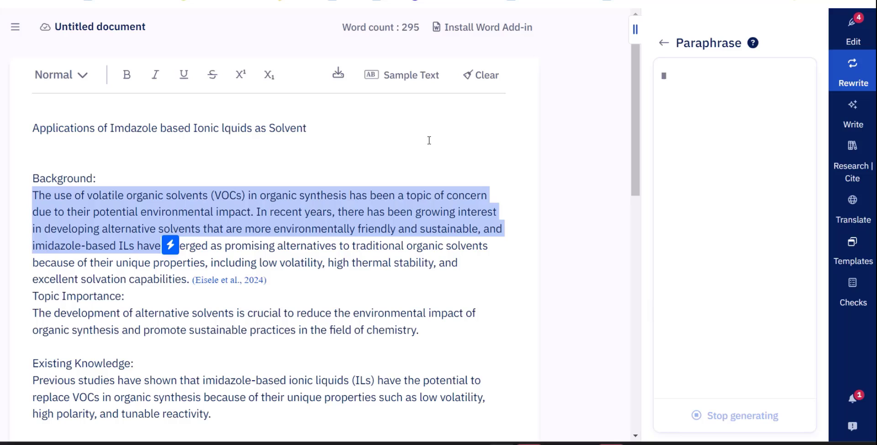
{"action": "mouse_move", "coordinate": [393, 184]}
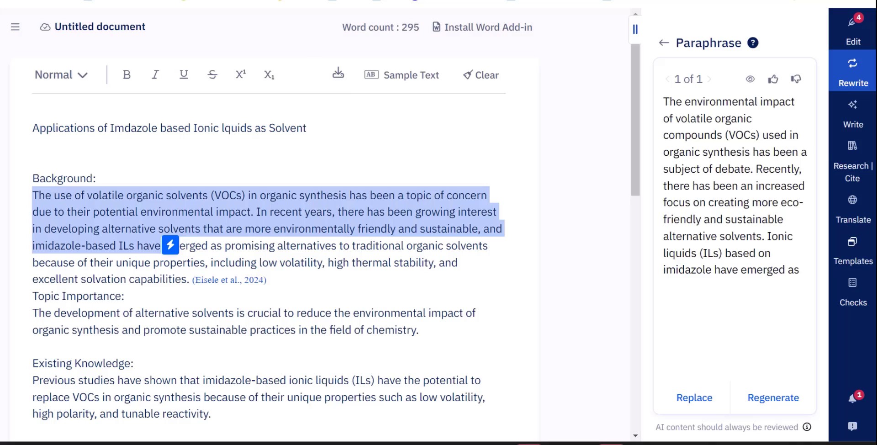
{"action": "mouse_move", "coordinate": [694, 398]}
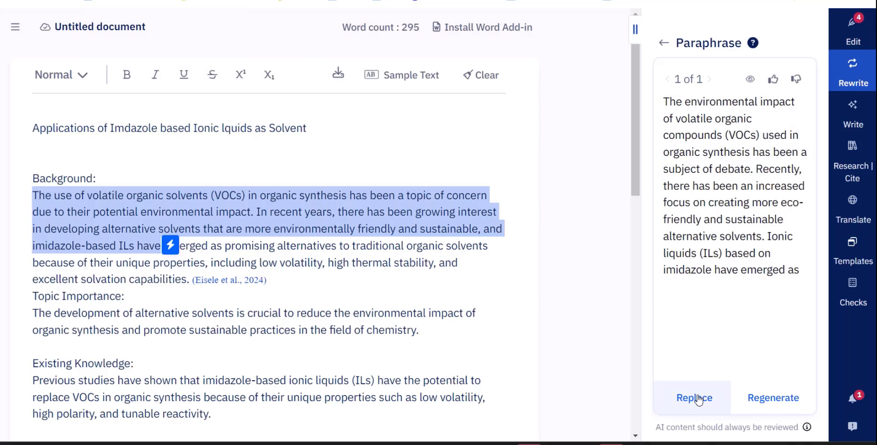
{"action": "left_click", "coordinate": [693, 398]}
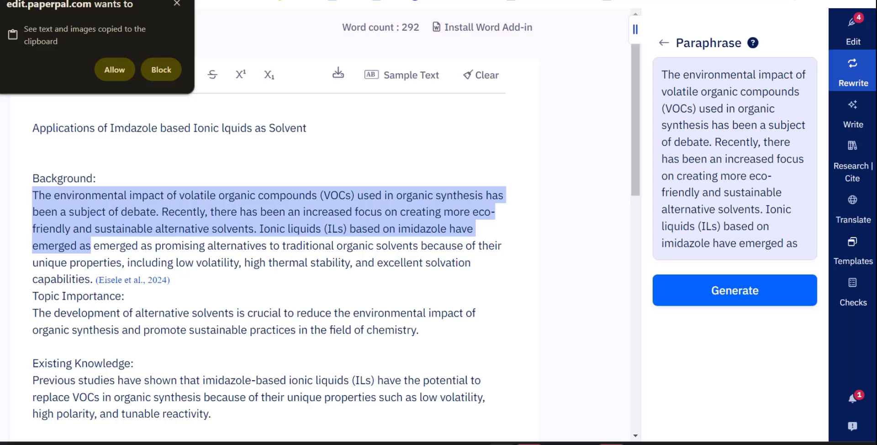
{"action": "left_click", "coordinate": [161, 69]}
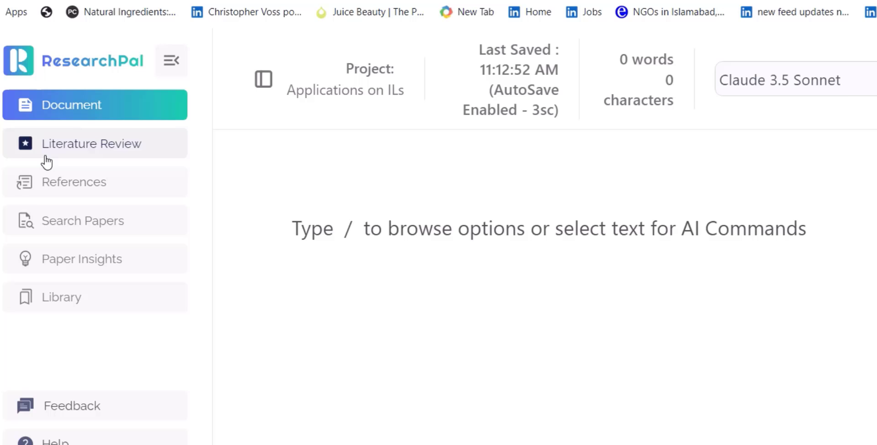
{"action": "mouse_move", "coordinate": [54, 252]}
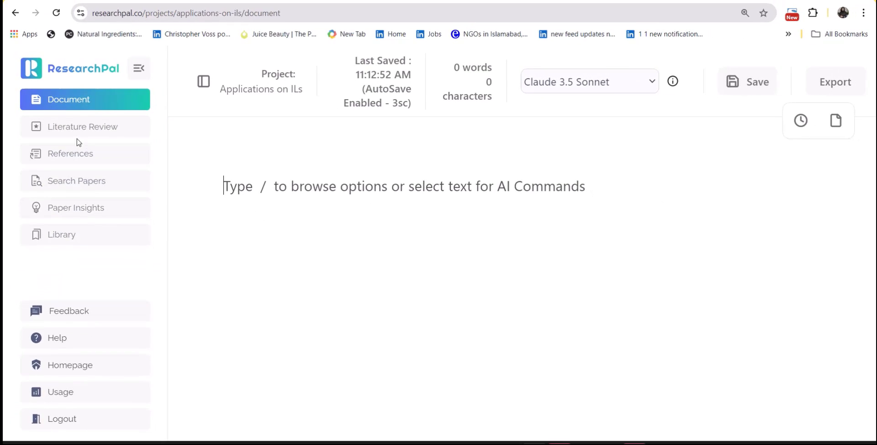
Open Literature Review for the Applications on ILs project
{"action": "left_click", "coordinate": [83, 127]}
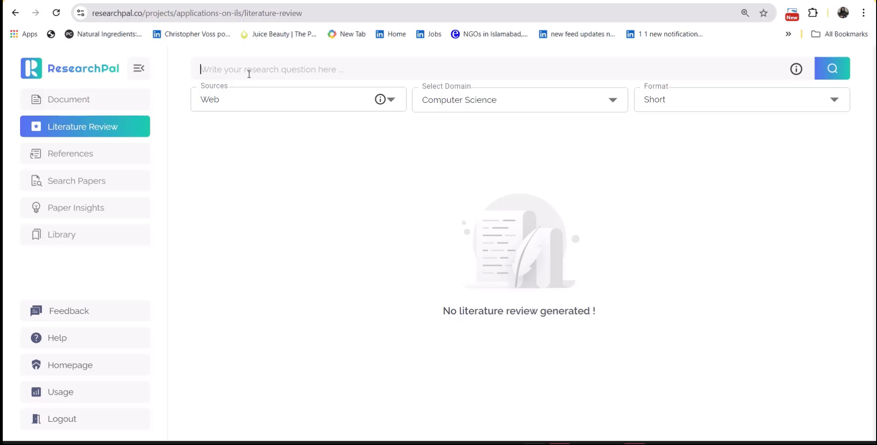
Enter the question 'Applications of Imdazole based Ionic lquids as Solvent' and choose Long format
{"action": "type", "text": "Applications of Imdazole based Ionic lquids as Solvent"}
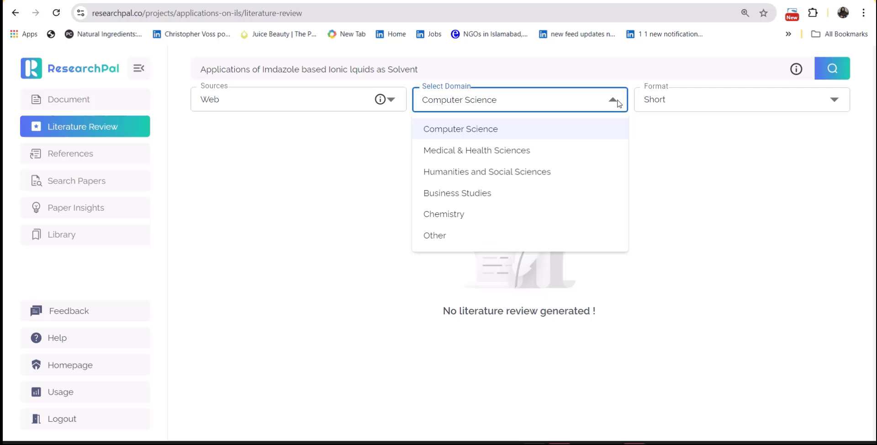
{"action": "mouse_move", "coordinate": [479, 217]}
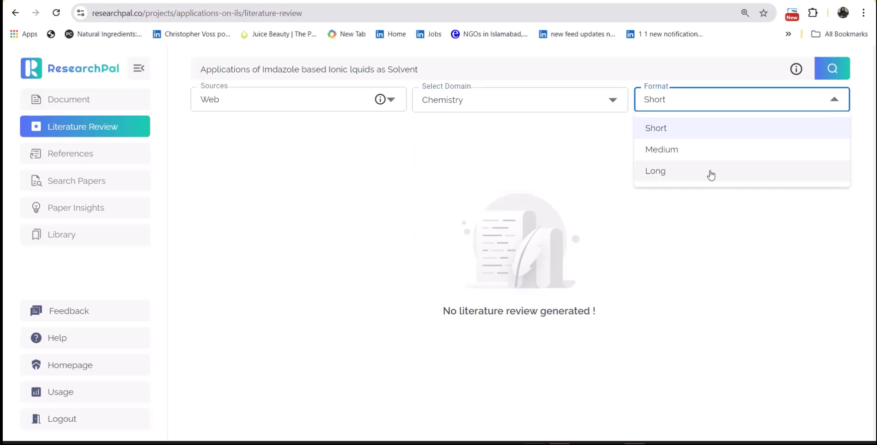
{"action": "left_click", "coordinate": [655, 171]}
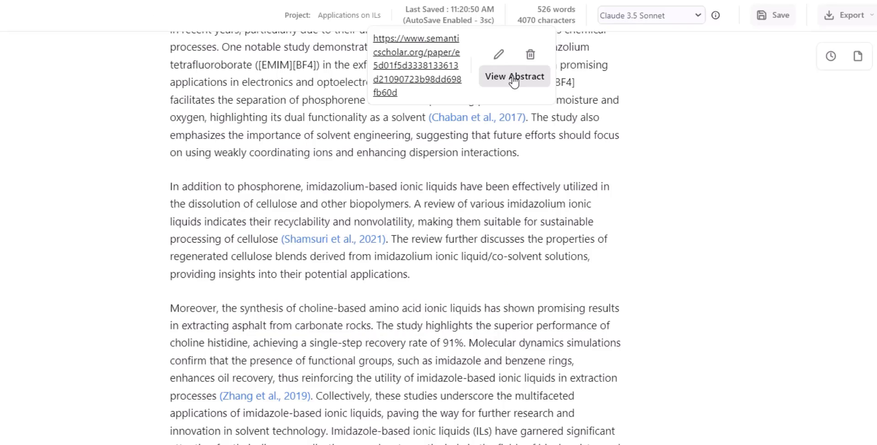
{"action": "left_click", "coordinate": [512, 76]}
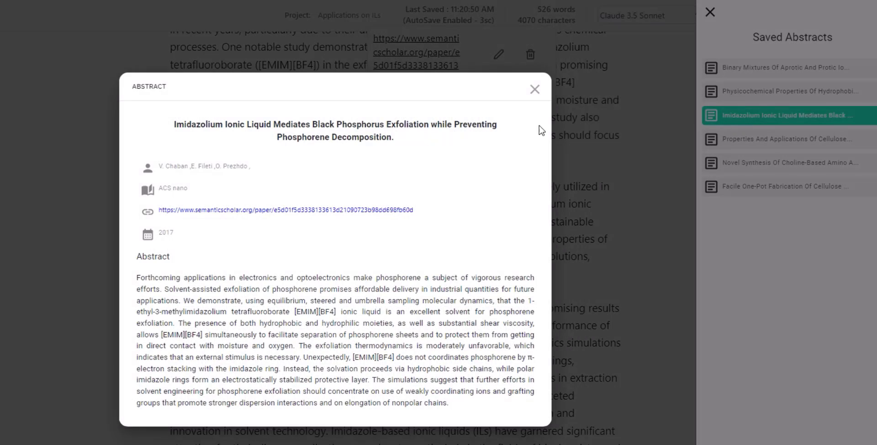
{"action": "left_click", "coordinate": [535, 89]}
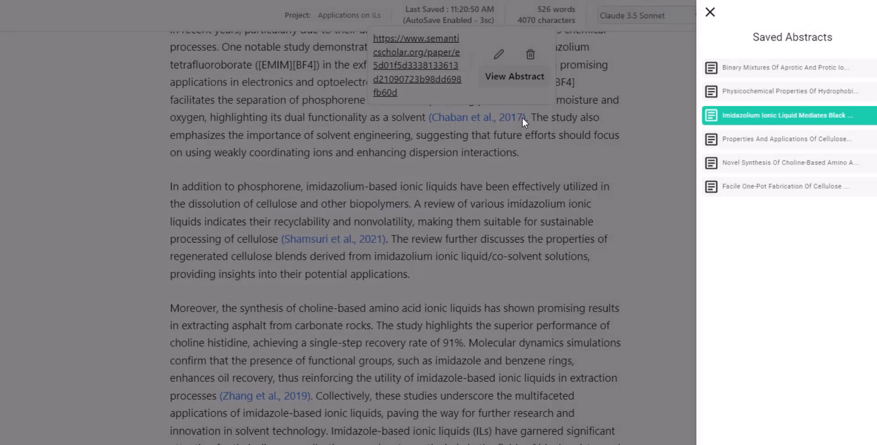
{"action": "left_click", "coordinate": [712, 11]}
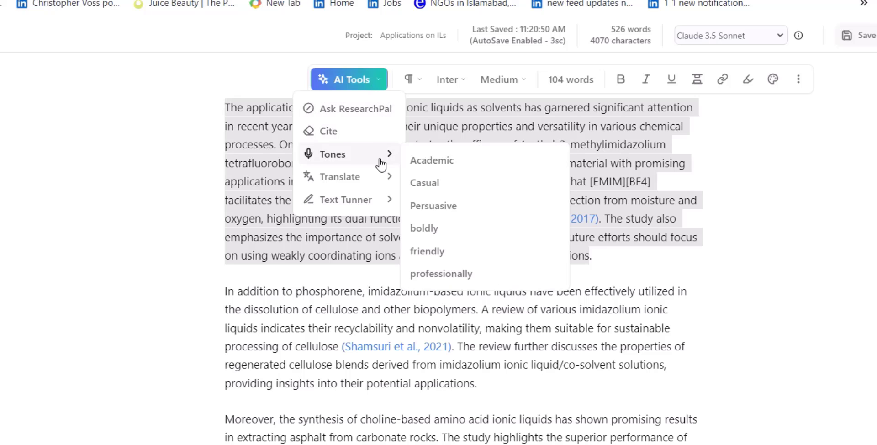
{"action": "mouse_move", "coordinate": [423, 254]}
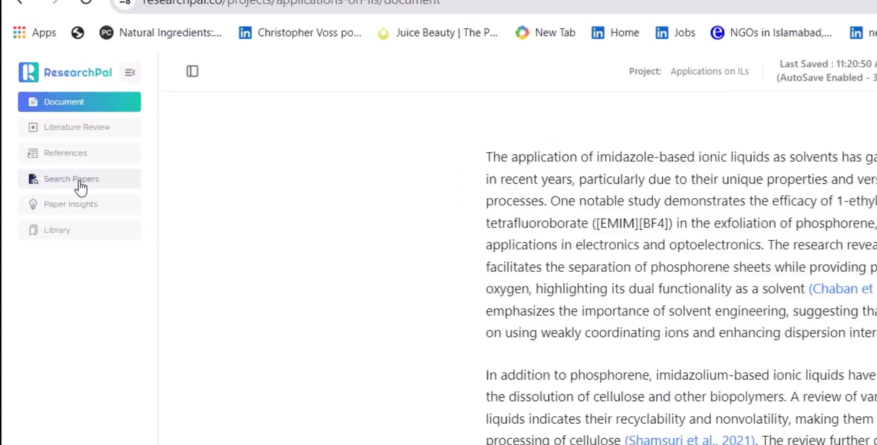
Semantic-search papers on 'Applications of Imidazole based Ionic lquid as Solvent', then view the empty library
{"action": "left_click", "coordinate": [72, 179]}
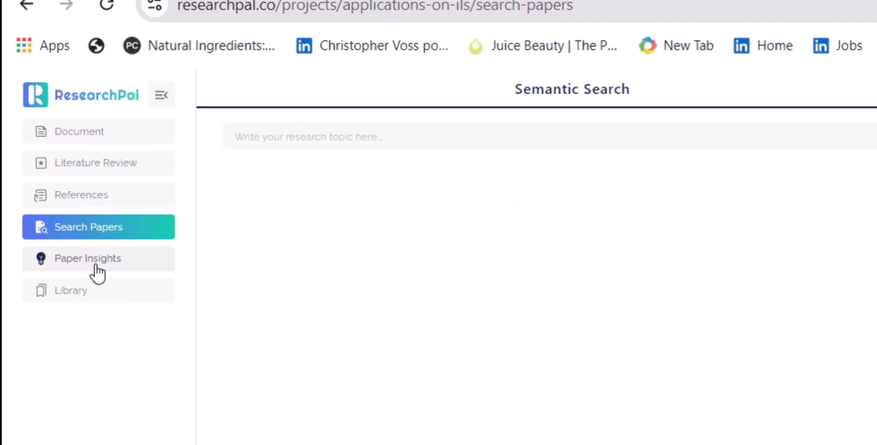
{"action": "type", "text": "Applications of Imidazole based Ionic lquid as Solvent"}
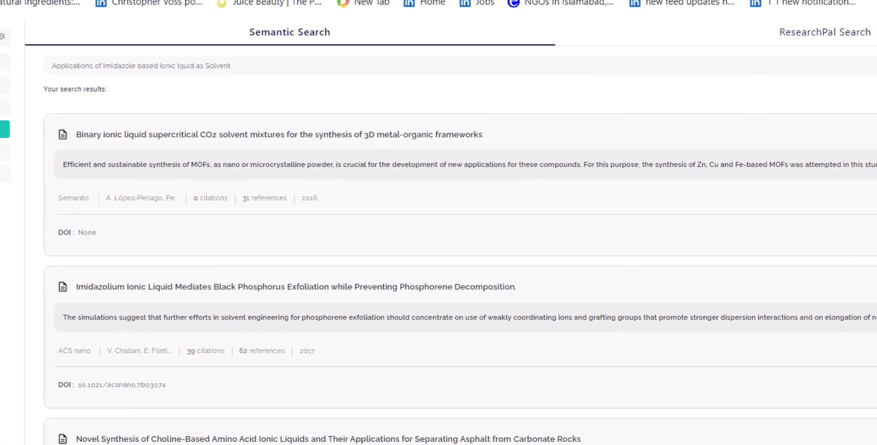
{"action": "scroll", "scroll_direction": "down", "scroll_amount": 3}
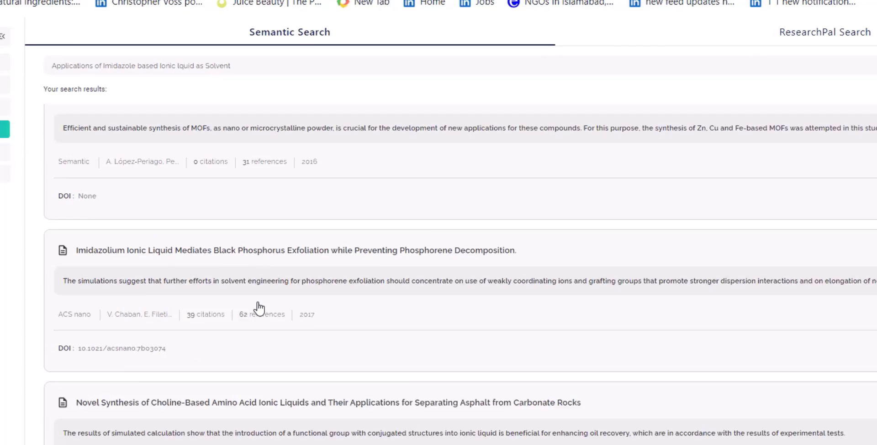
{"action": "scroll", "scroll_direction": "down", "scroll_amount": 3}
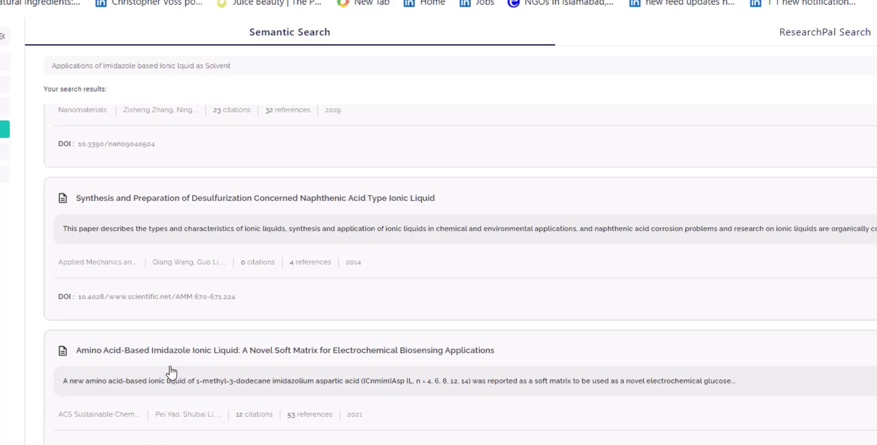
{"action": "mouse_move", "coordinate": [141, 210]}
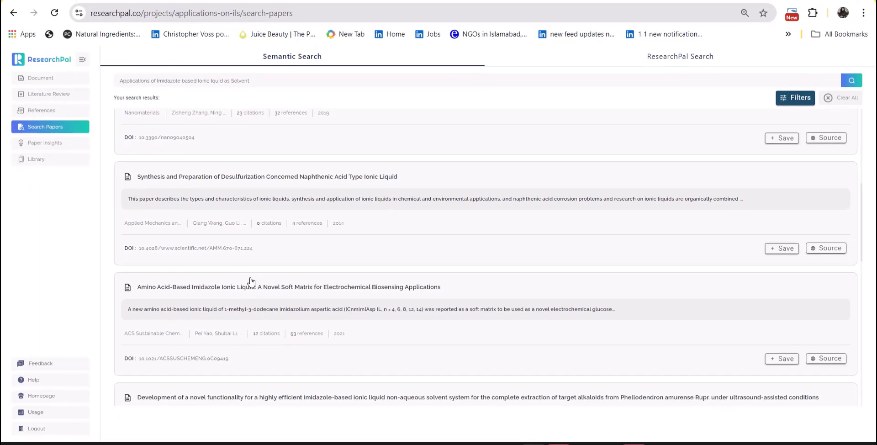
{"action": "left_click", "coordinate": [36, 159]}
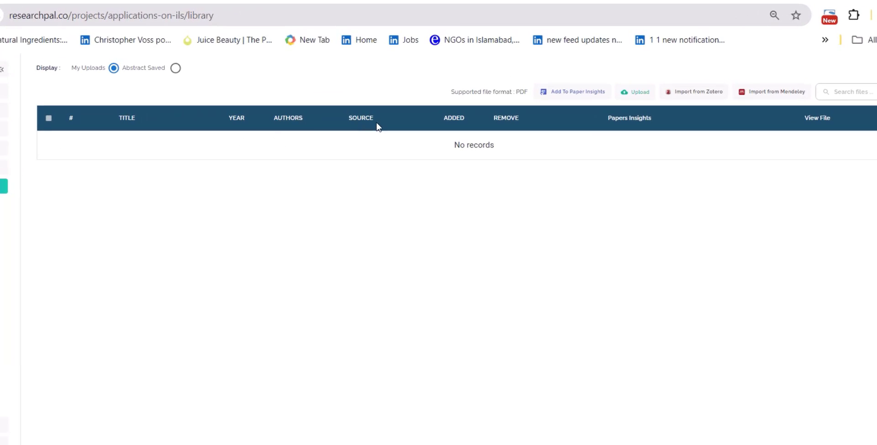
Upload three PDF papers to the ResearchPal library and open Paper Insights
{"action": "left_click", "coordinate": [635, 91]}
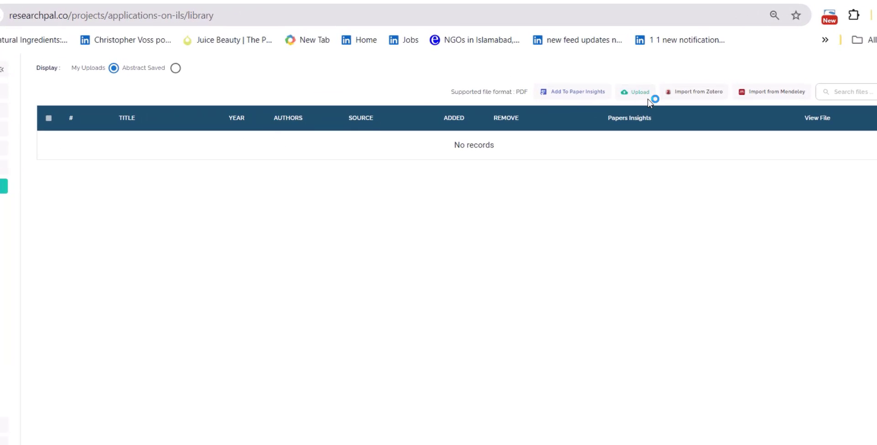
{"action": "left_click", "coordinate": [635, 92]}
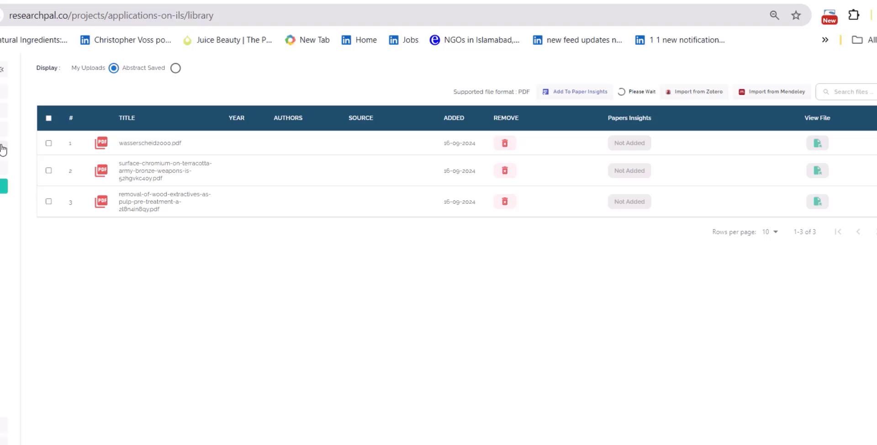
{"action": "left_click", "coordinate": [71, 201]}
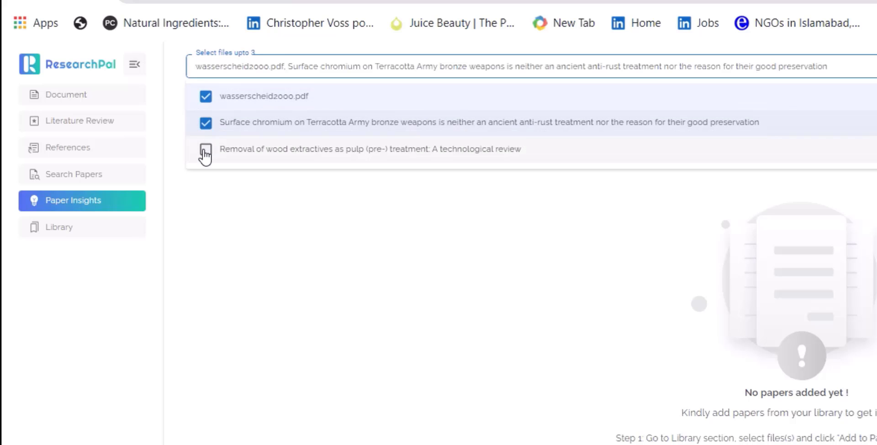
Add the wood extractives review as a third paper and check the Short/Long length options
{"action": "left_click", "coordinate": [205, 149]}
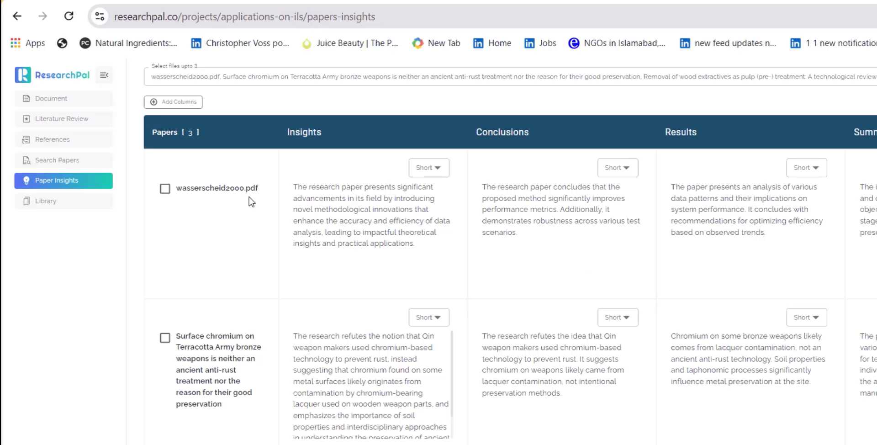
{"action": "left_click", "coordinate": [429, 167]}
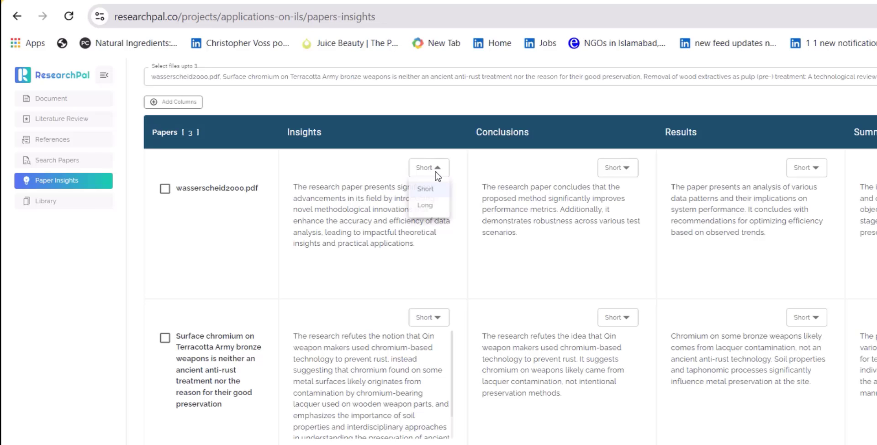
{"action": "left_click", "coordinate": [425, 205]}
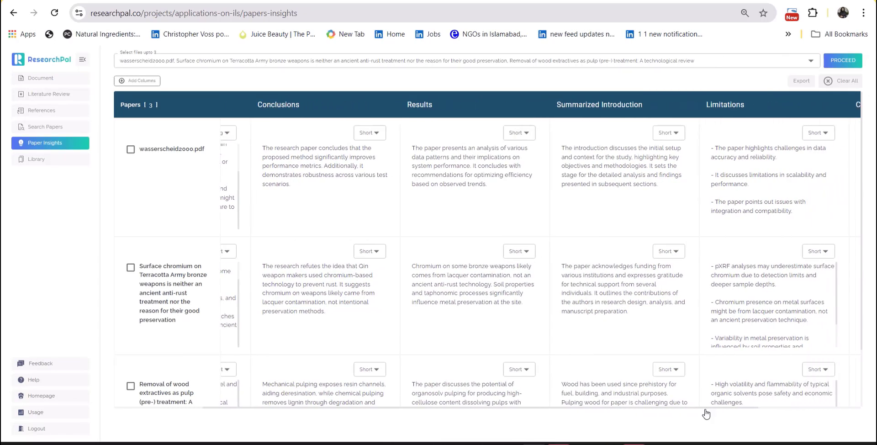
Scroll the insights table and review the columns available to add
{"action": "scroll", "scroll_direction": "right", "scroll_amount": 3}
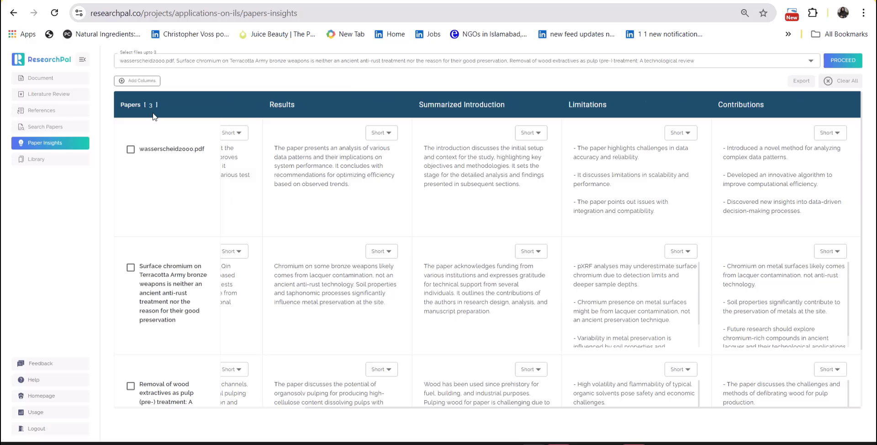
{"action": "left_click", "coordinate": [137, 81]}
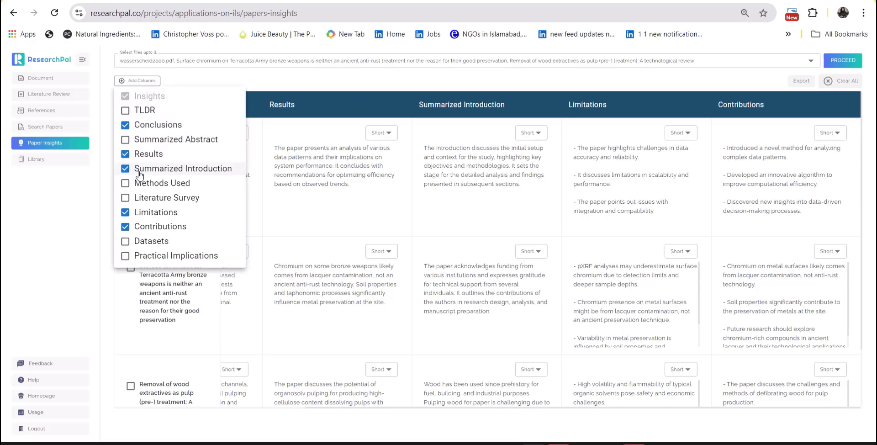
{"action": "left_click", "coordinate": [126, 183]}
{"action": "type", "text": "jenn"}
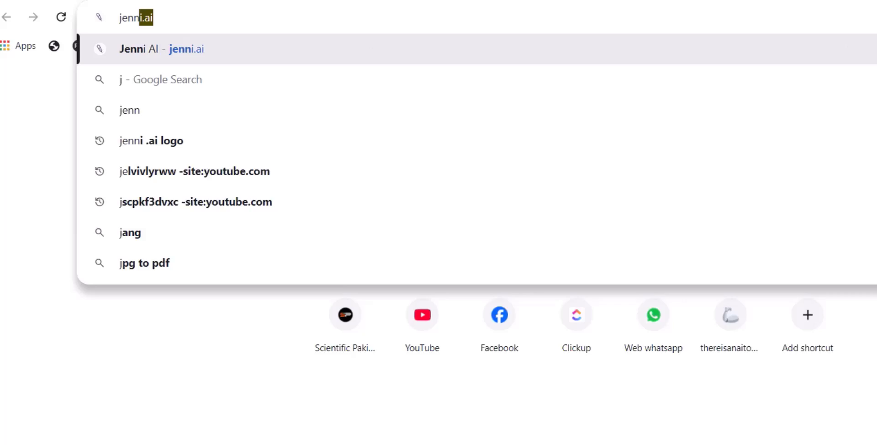
Start a new Jenni AI document with the prompt 'Applications of Imidazole based Ionic lquid as Solvent'
{"action": "left_click", "coordinate": [160, 49]}
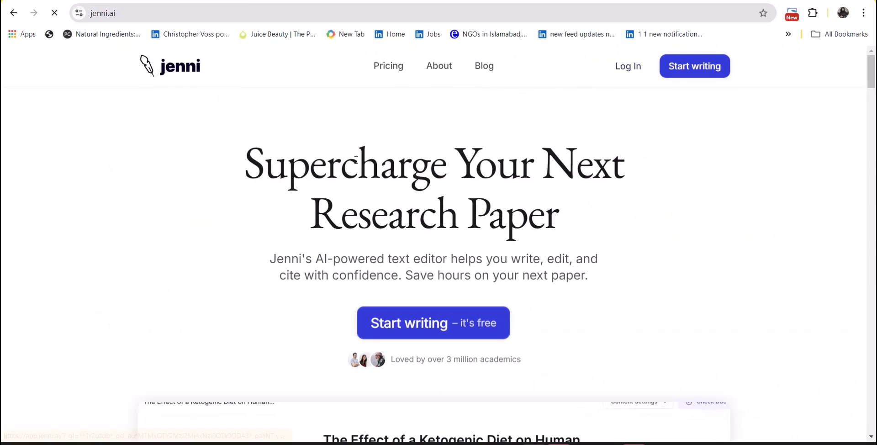
{"action": "left_click", "coordinate": [433, 322]}
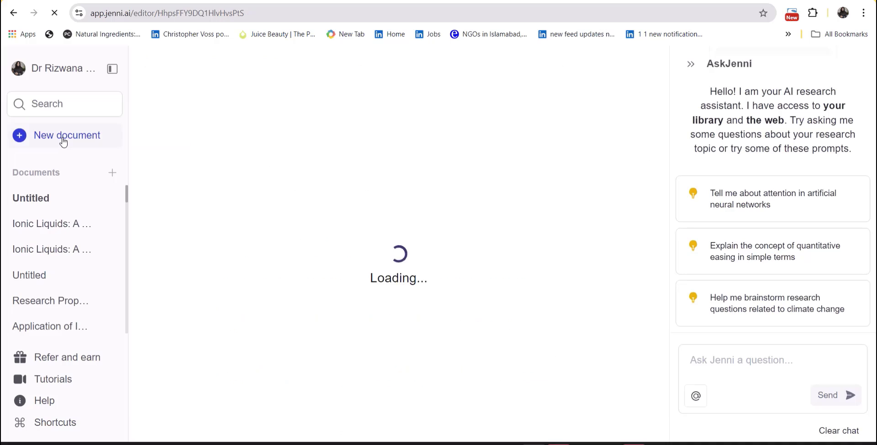
{"action": "left_click", "coordinate": [67, 135]}
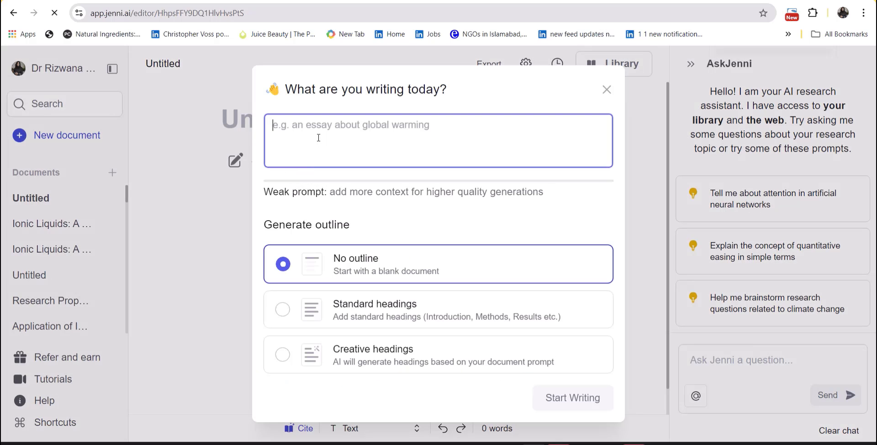
{"action": "type", "text": "Applications of Imidazole based Ionic lquid as Solvent"}
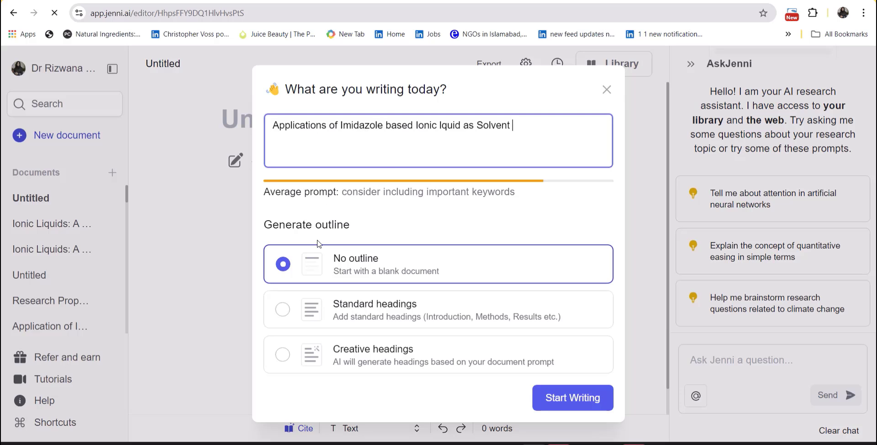
{"action": "mouse_move", "coordinate": [276, 362]}
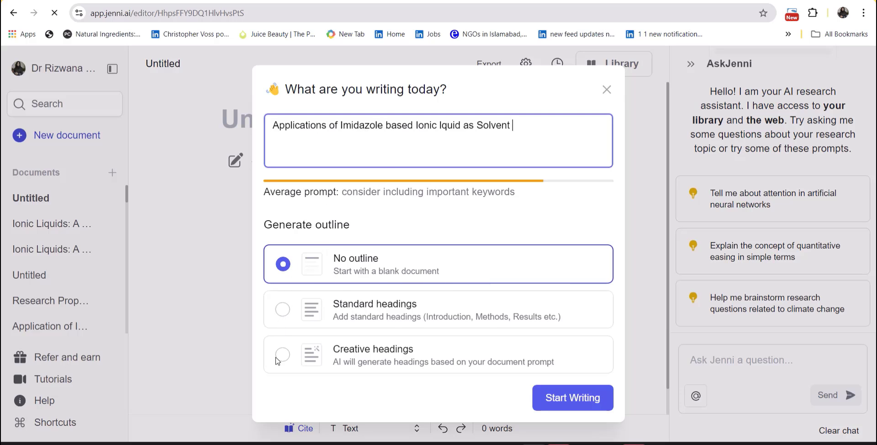
Choose Creative headings for the outline and begin writing
{"action": "left_click", "coordinate": [282, 354]}
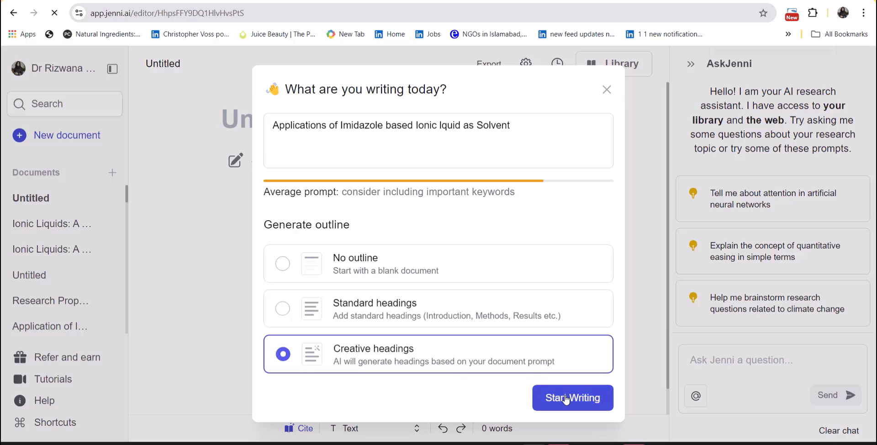
{"action": "left_click", "coordinate": [572, 397]}
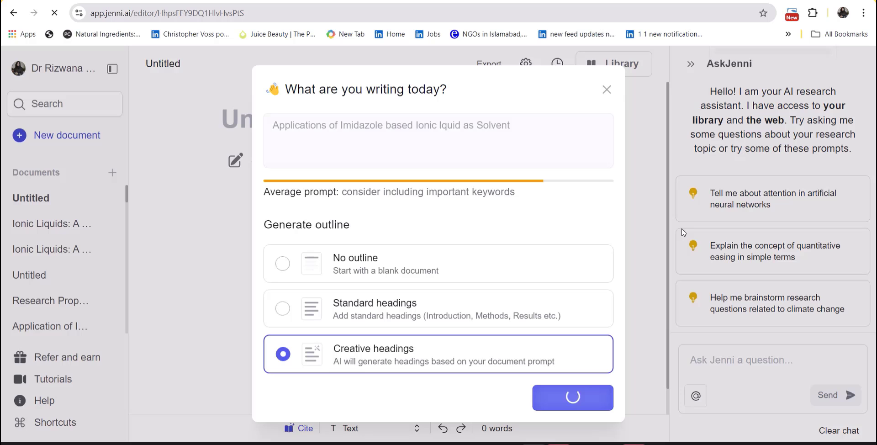
{"action": "left_click", "coordinate": [572, 397]}
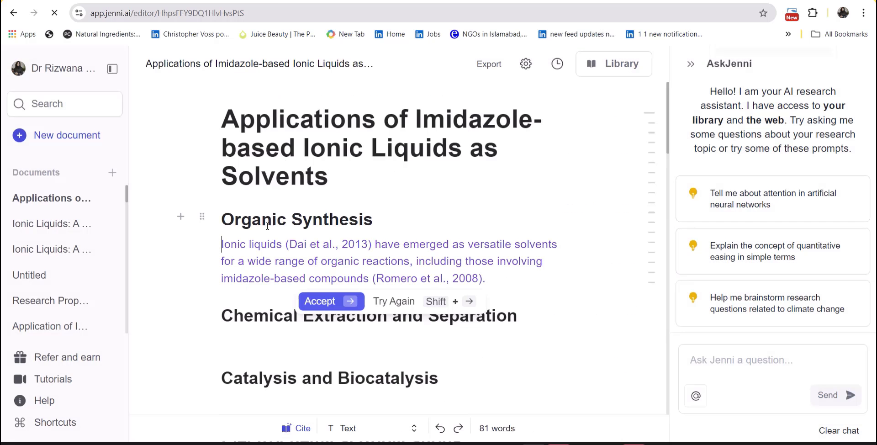
Accept the cited suggestions, including the Pham et al., 2010 sentence and Pharmaceutical Applications heading
{"action": "scroll", "scroll_direction": "down", "scroll_amount": 3}
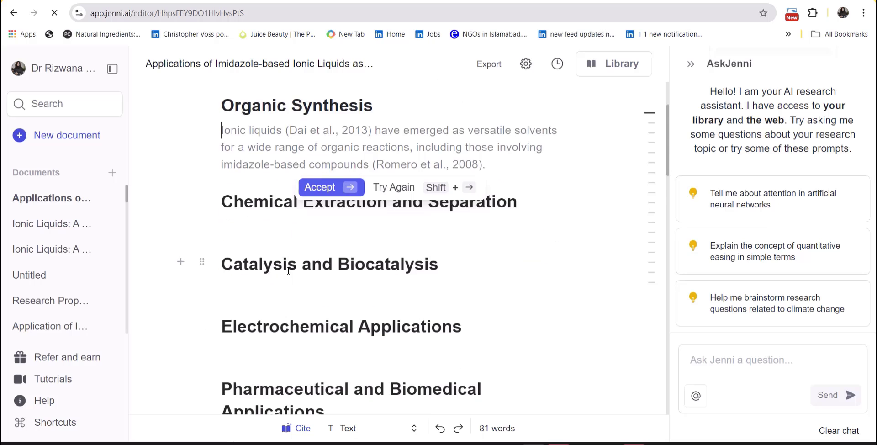
{"action": "scroll", "scroll_direction": "down", "scroll_amount": 3}
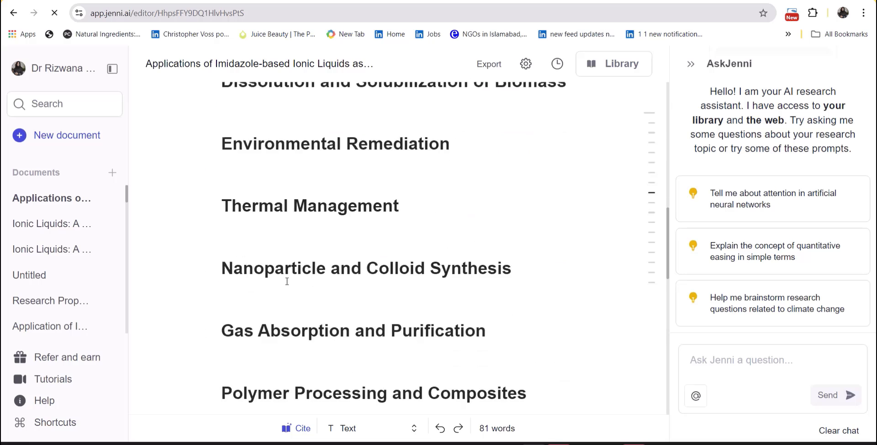
{"action": "scroll", "scroll_direction": "down", "scroll_amount": 3}
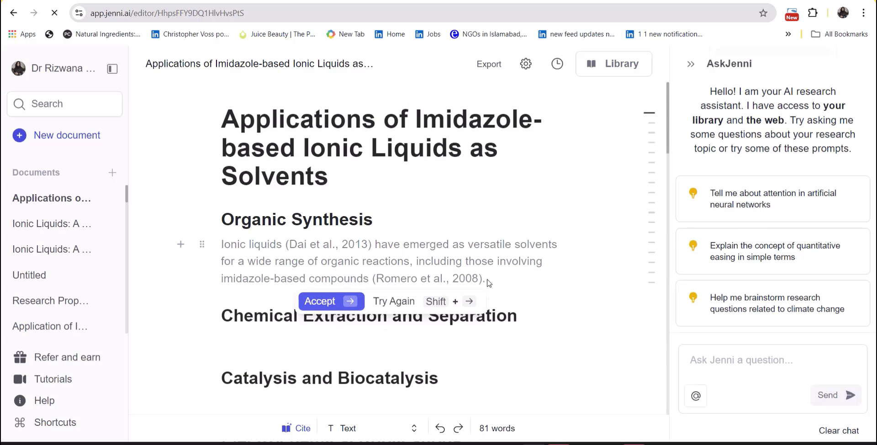
{"action": "left_click", "coordinate": [331, 301]}
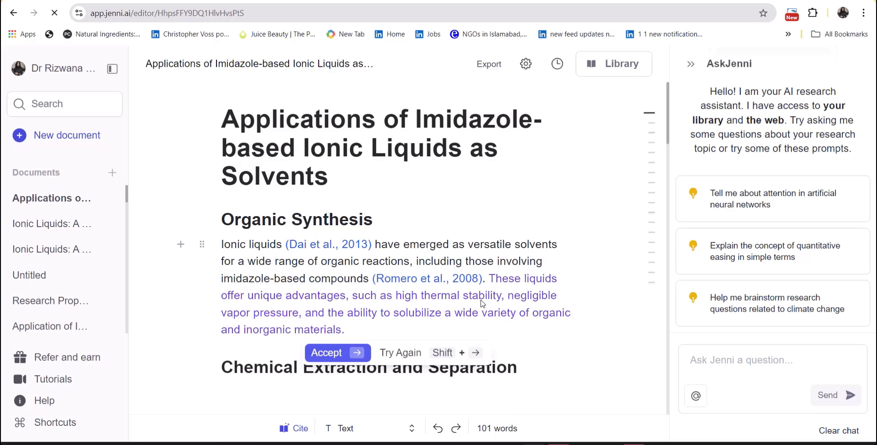
{"action": "left_click", "coordinate": [337, 353]}
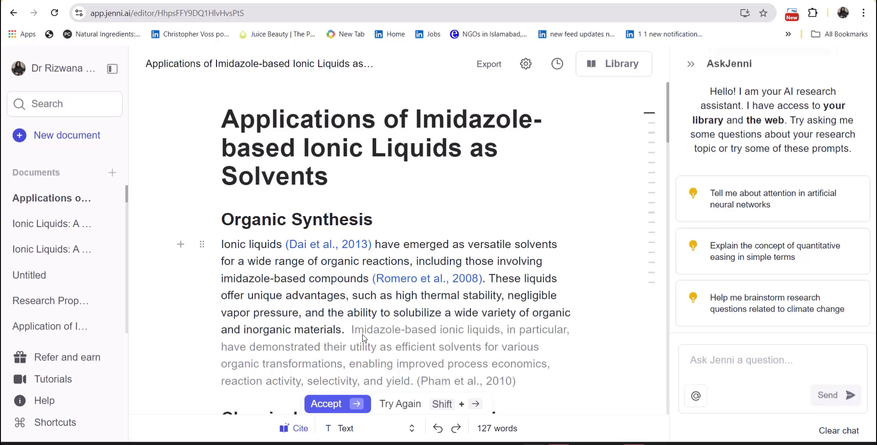
{"action": "left_click", "coordinate": [337, 403]}
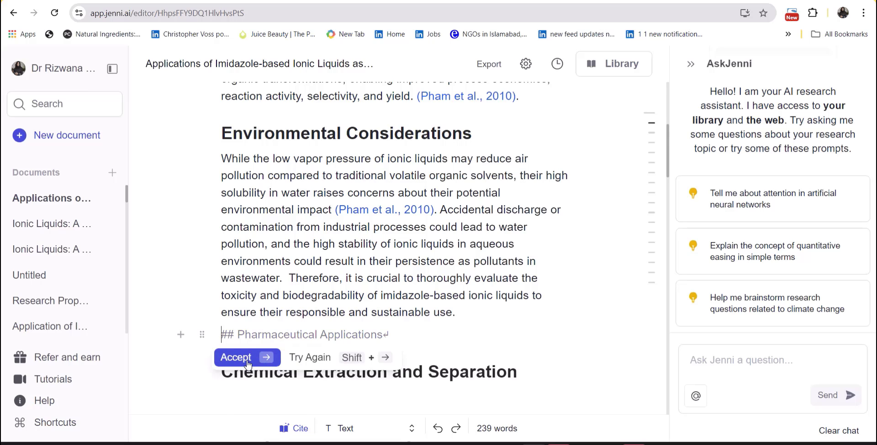
{"action": "left_click", "coordinate": [246, 357]}
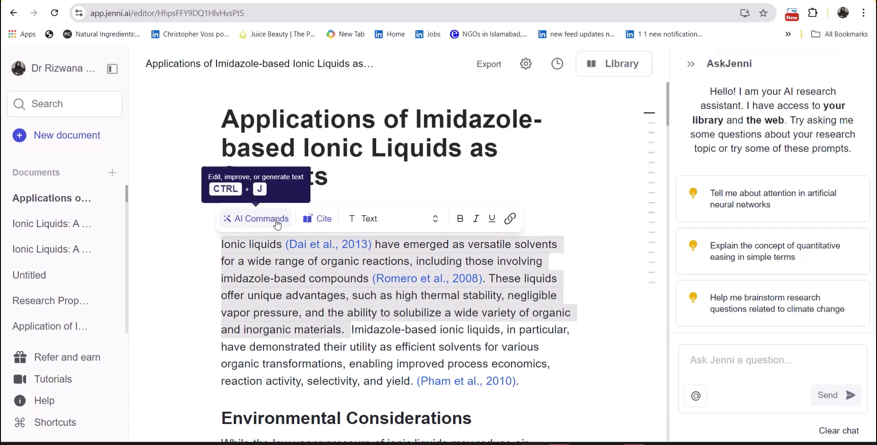
Run the AI Continue Writing command on the Organic Synthesis paragraph
{"action": "left_click", "coordinate": [261, 218]}
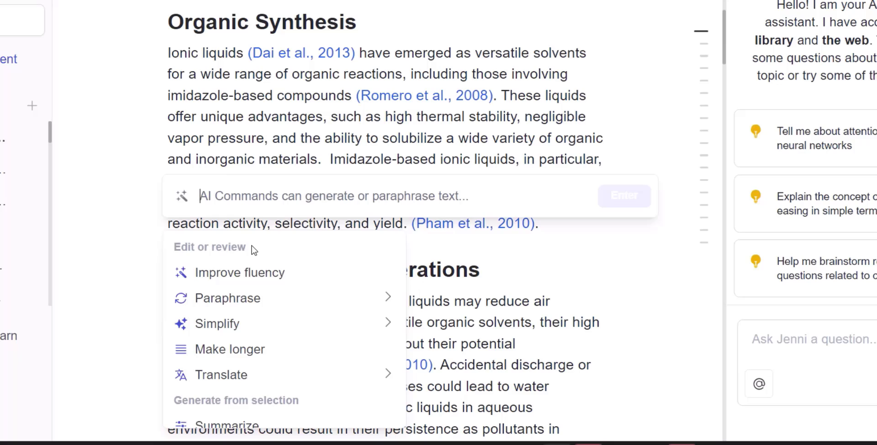
{"action": "mouse_move", "coordinate": [263, 280]}
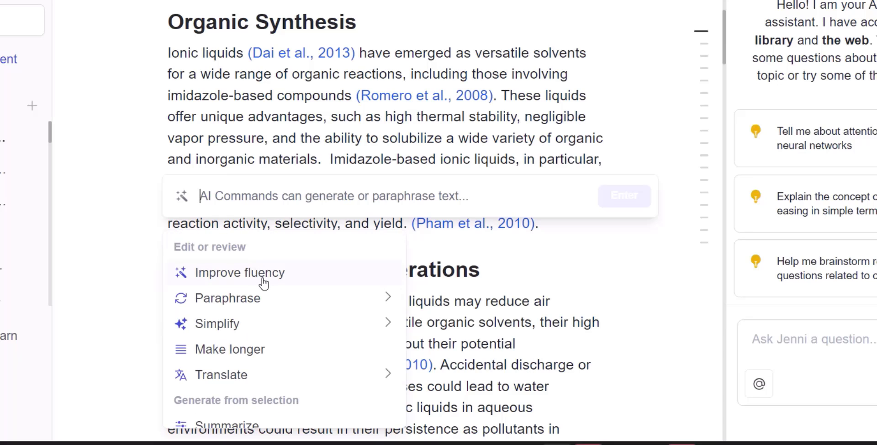
{"action": "mouse_move", "coordinate": [227, 298]}
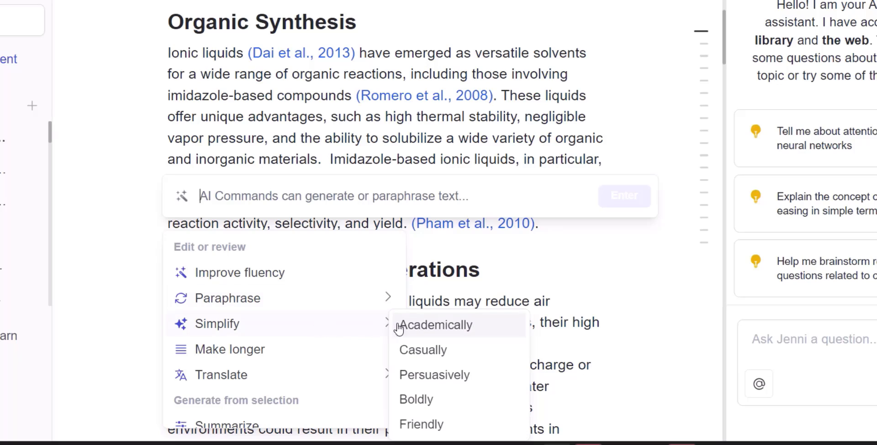
{"action": "mouse_move", "coordinate": [413, 360]}
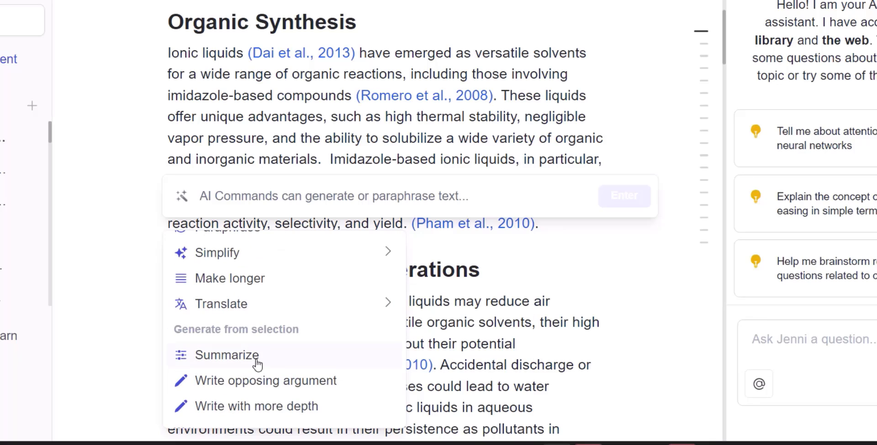
{"action": "mouse_move", "coordinate": [255, 389]}
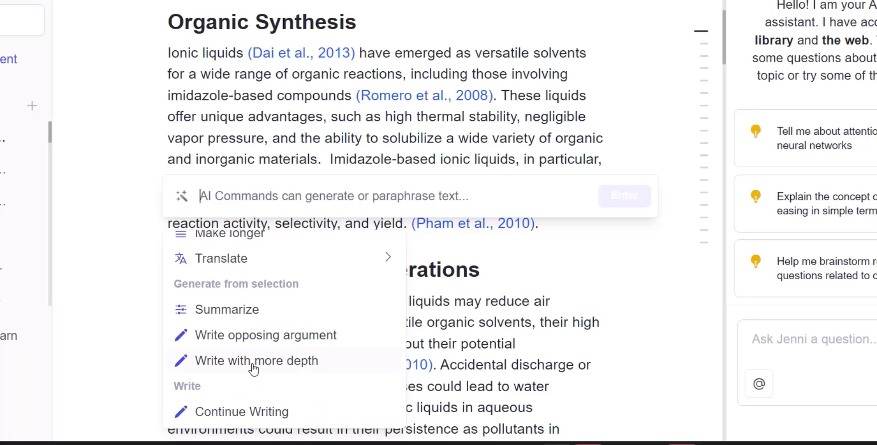
{"action": "mouse_move", "coordinate": [258, 412]}
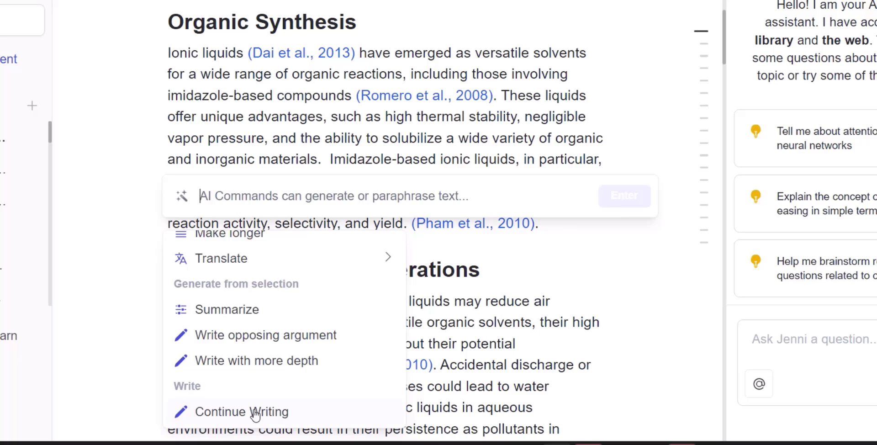
{"action": "left_click", "coordinate": [242, 412]}
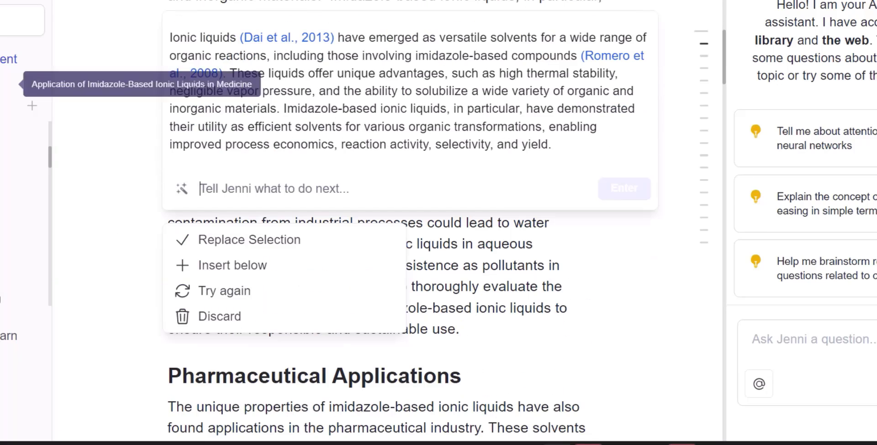
{"action": "mouse_move", "coordinate": [859, 108]}
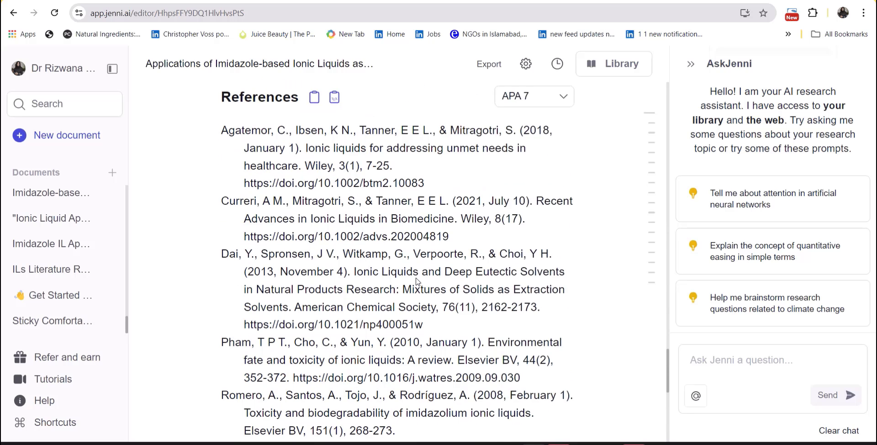
{"action": "mouse_move", "coordinate": [341, 178]}
{"action": "type", "text": "what are the Pharmaceutical Applicationsof imidazole based ionic liquids"}
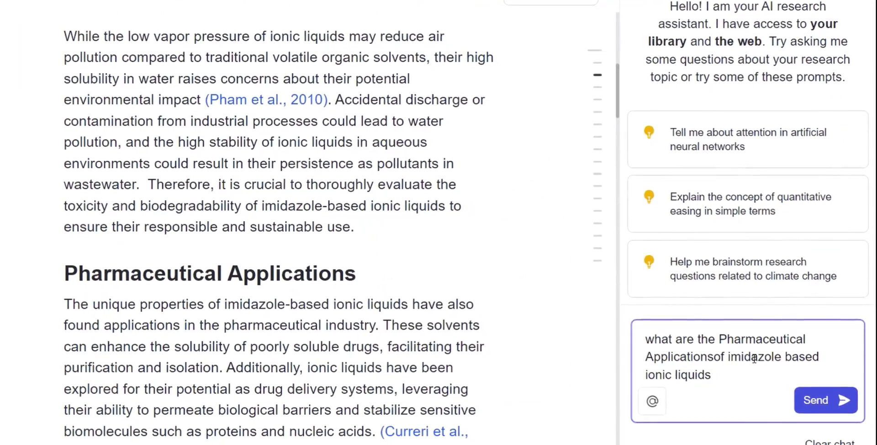
Ask AskJenni about pharmaceutical applications of imidazole-based ionic liquids
{"action": "left_click", "coordinate": [826, 400]}
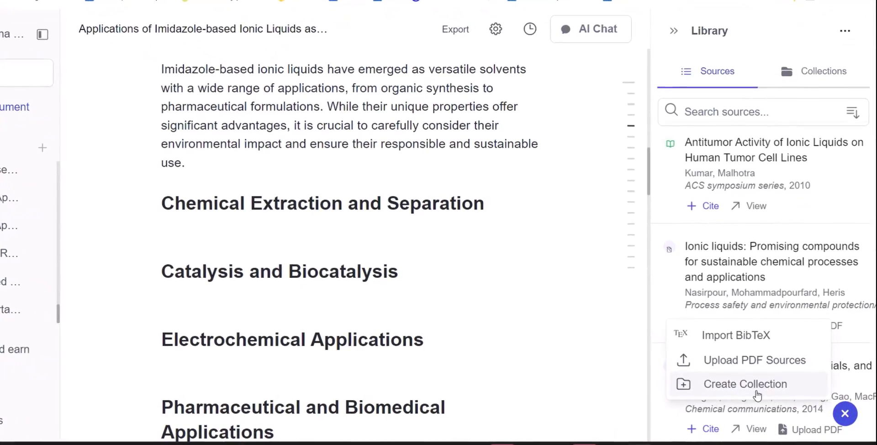
Create the Ionic Liquids collection and upload PDFs such as JCR_Volume 2_Issue 3_Pages 169-181
{"action": "left_click", "coordinate": [745, 384]}
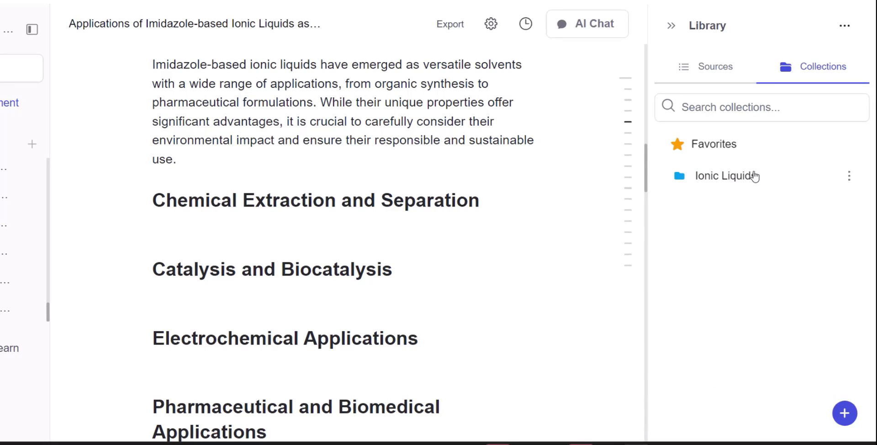
{"action": "left_click", "coordinate": [721, 176]}
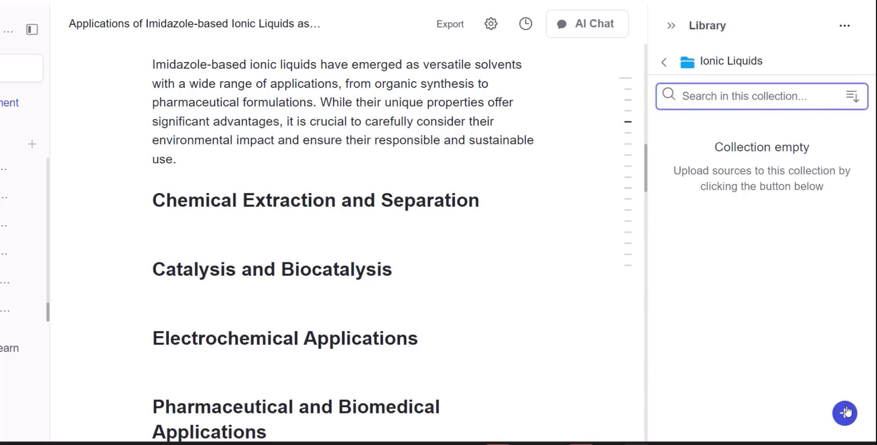
{"action": "left_click", "coordinate": [845, 412]}
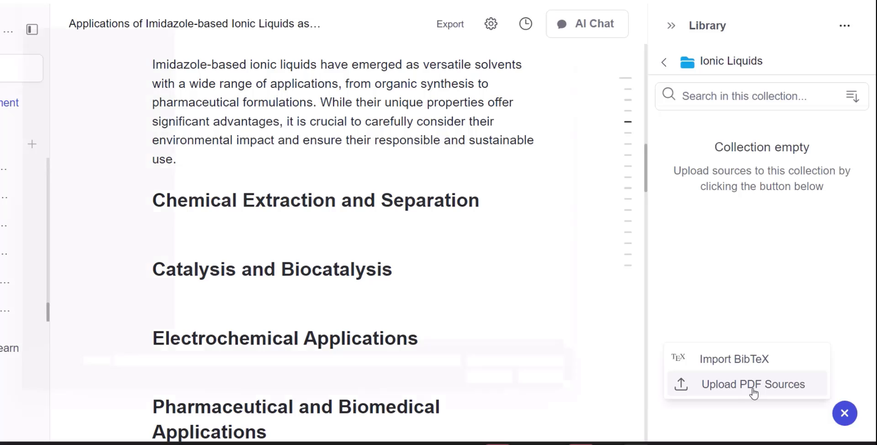
{"action": "left_click", "coordinate": [752, 384]}
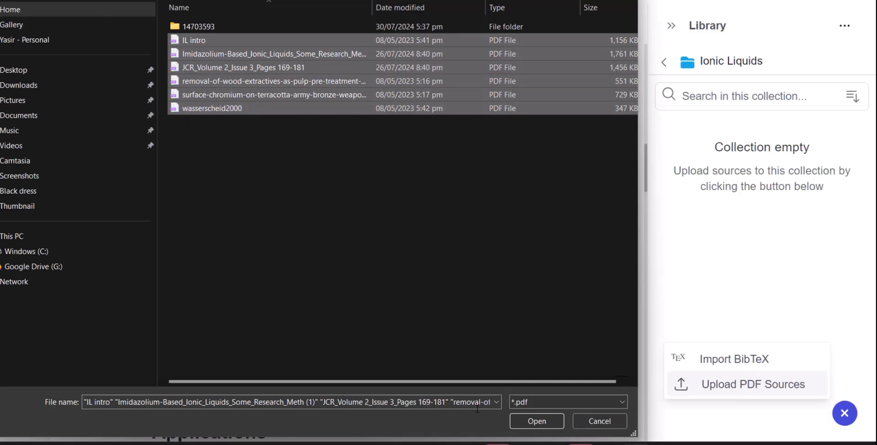
{"action": "left_click", "coordinate": [537, 421]}
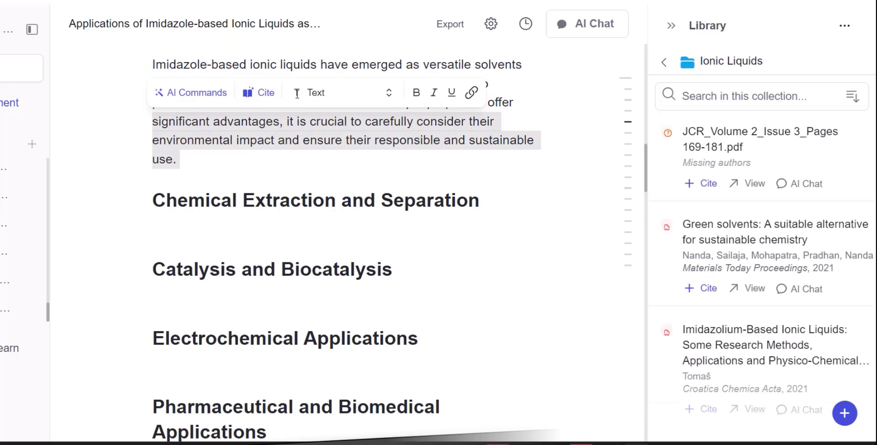
Cite Green solvents (Nanda et al., 2021) from the library at the summary paragraph's end
{"action": "left_click", "coordinate": [258, 93]}
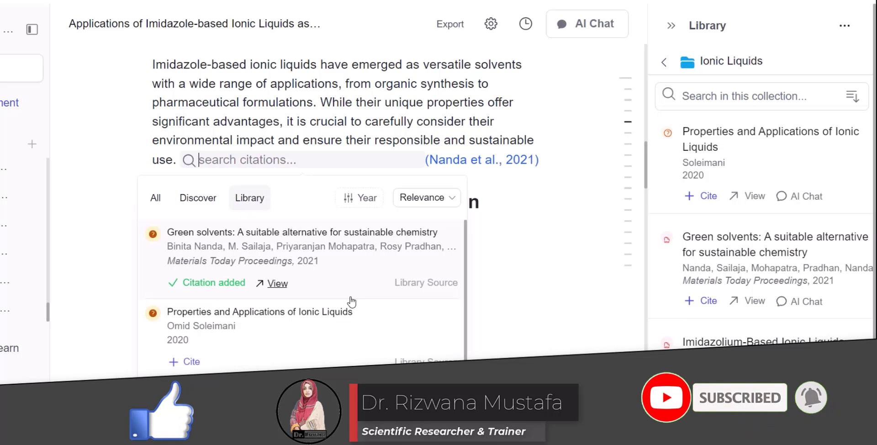
{"action": "scroll", "scroll_direction": "down", "scroll_amount": 3}
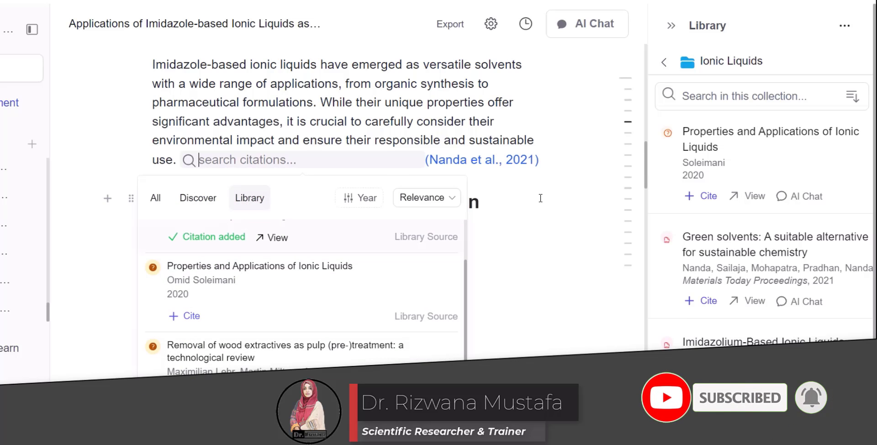